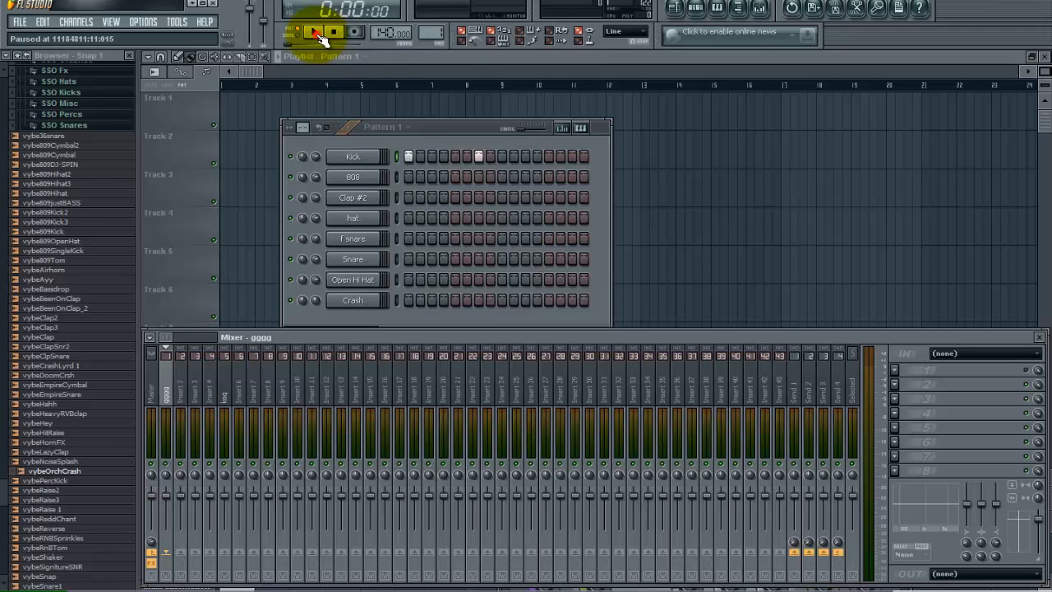
- Play the beat pattern to hear the raw kick, then stop playback
click(313, 33)
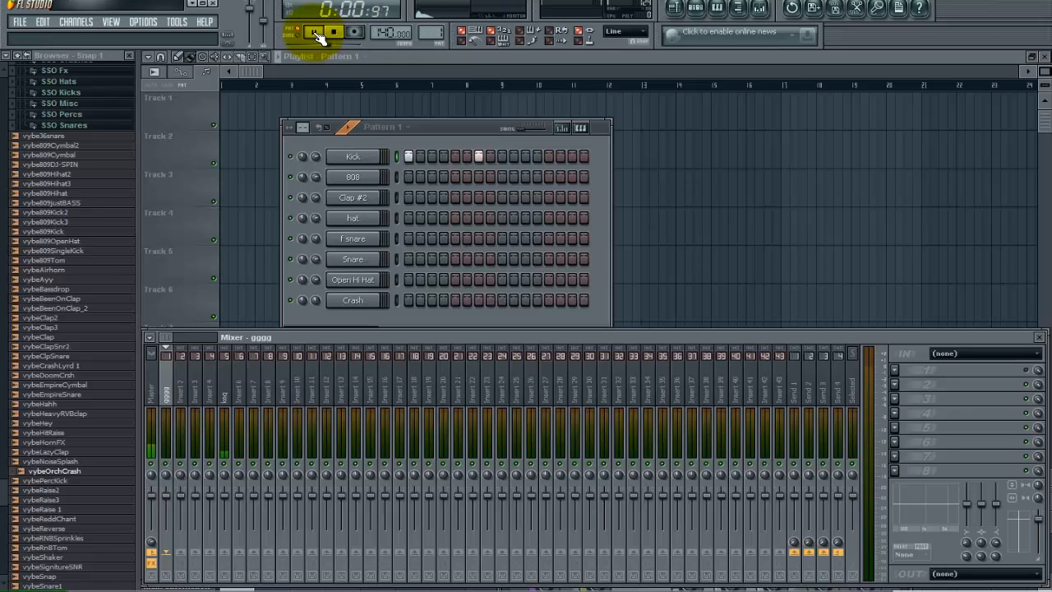
click(312, 33)
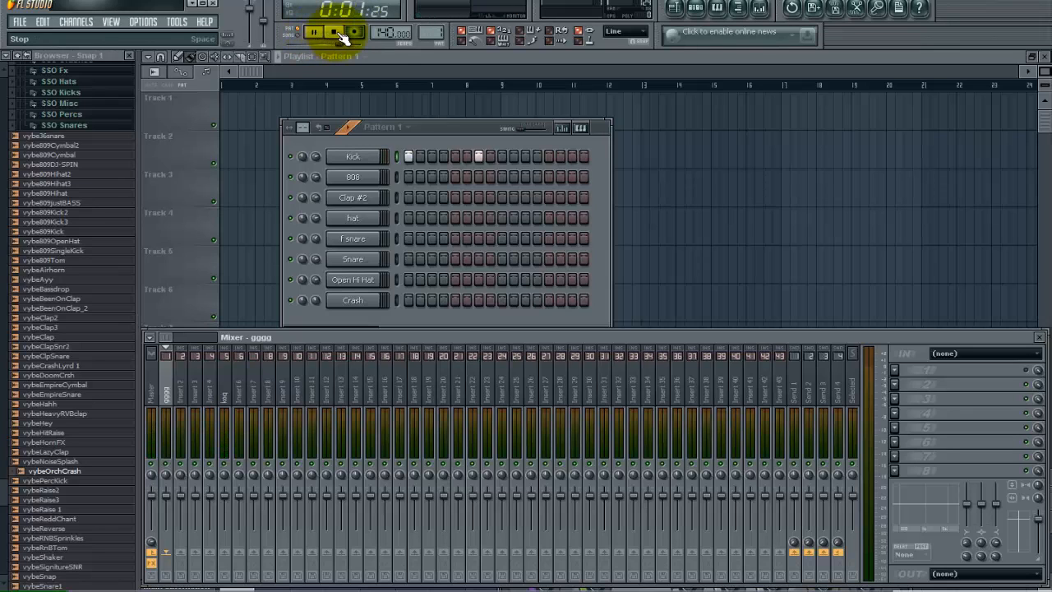
click(313, 33)
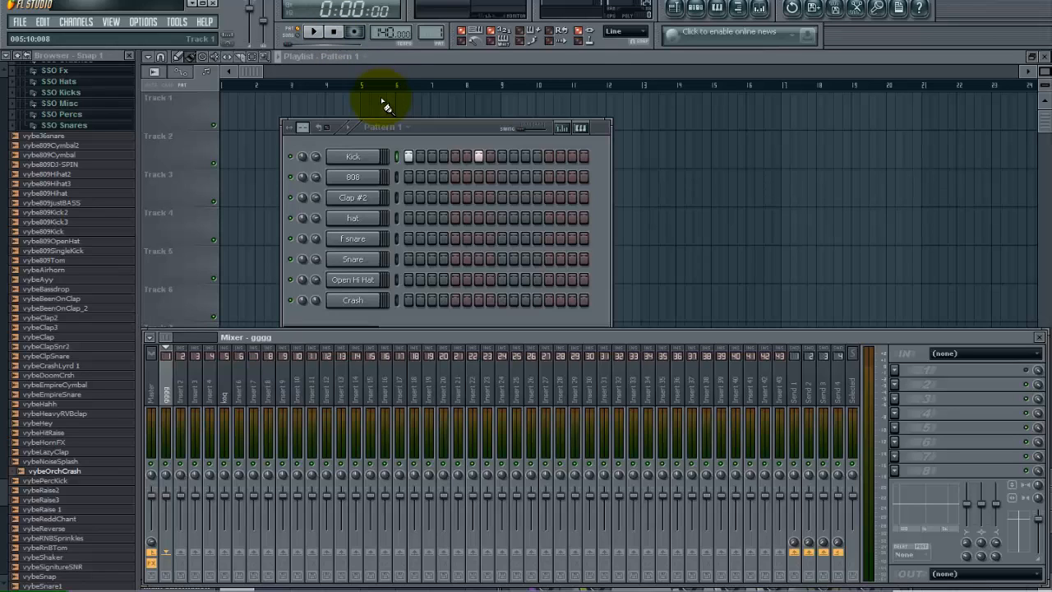
mouse_move(385, 118)
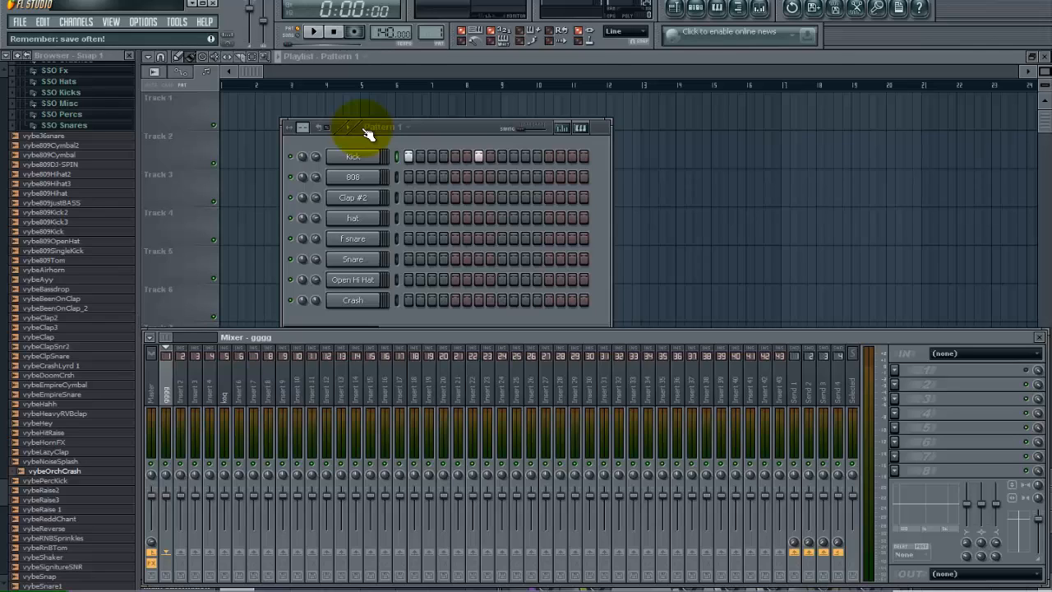
mouse_move(361, 157)
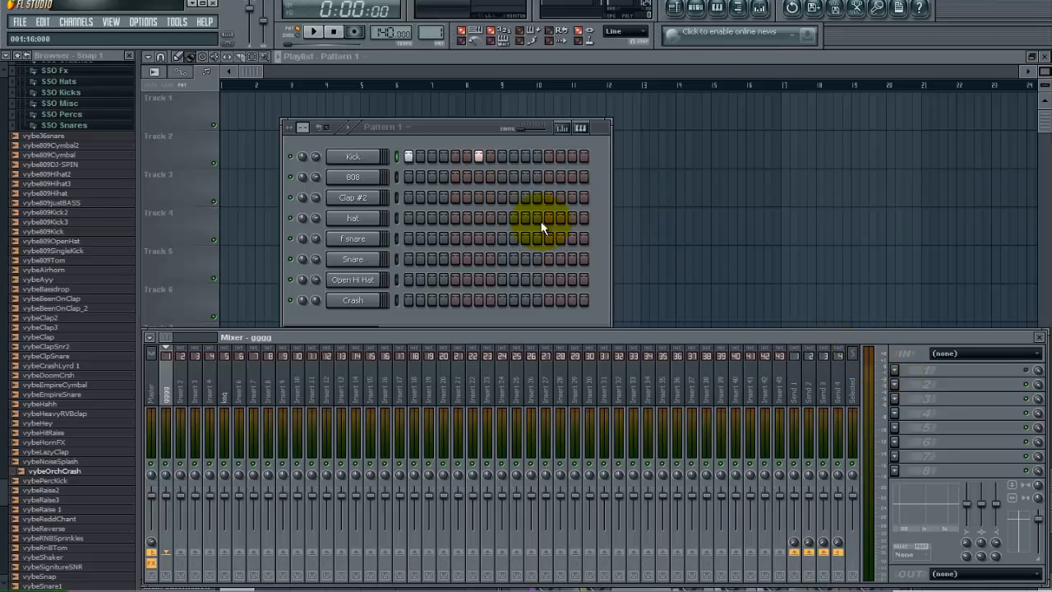
- Route the Kick channel to its own free mixer insert and bring up its effect list
click(352, 156)
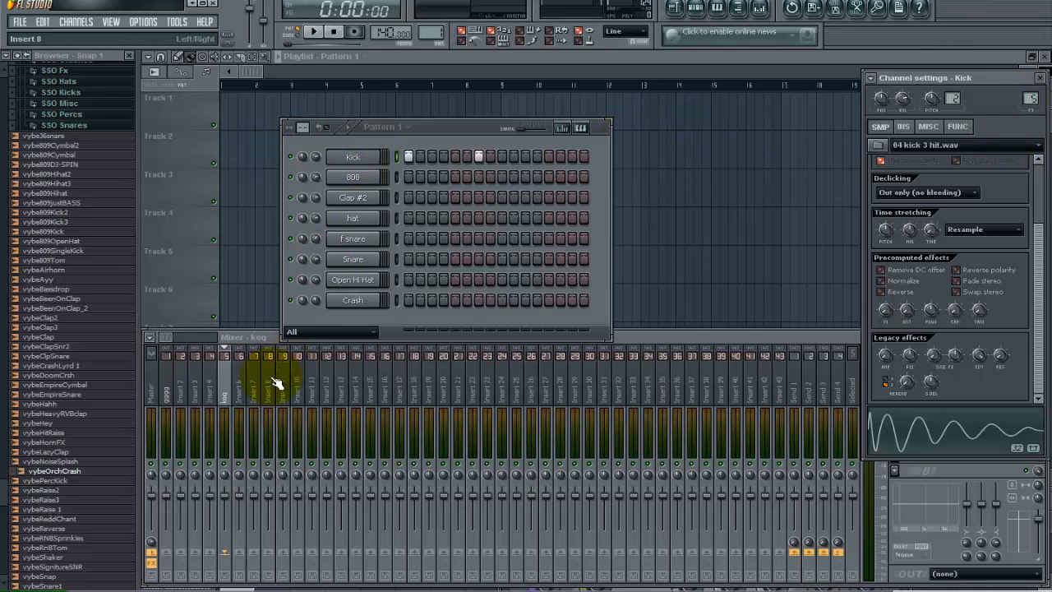
click(352, 157)
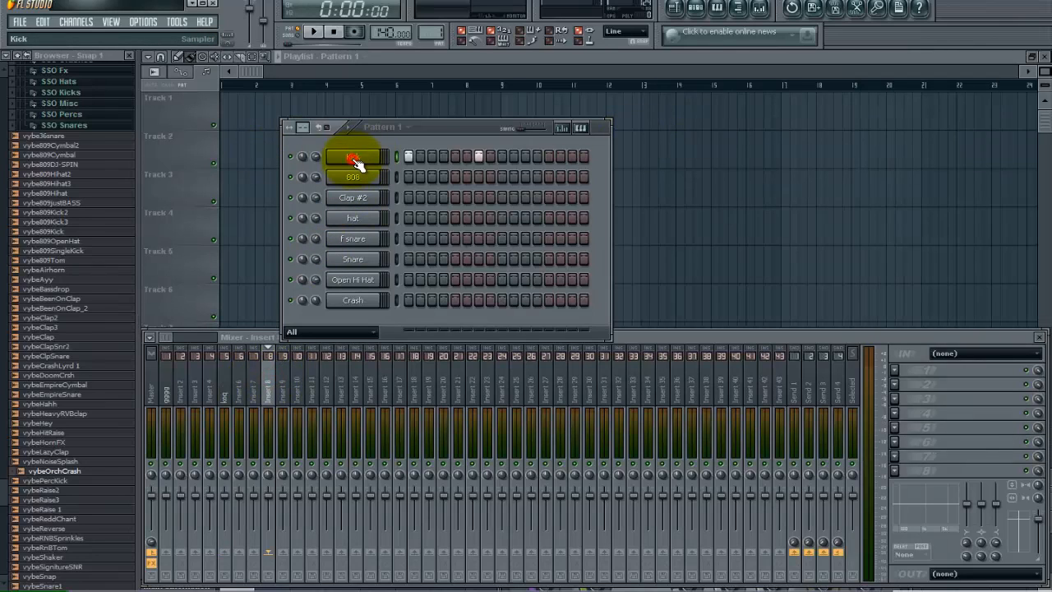
click(352, 156)
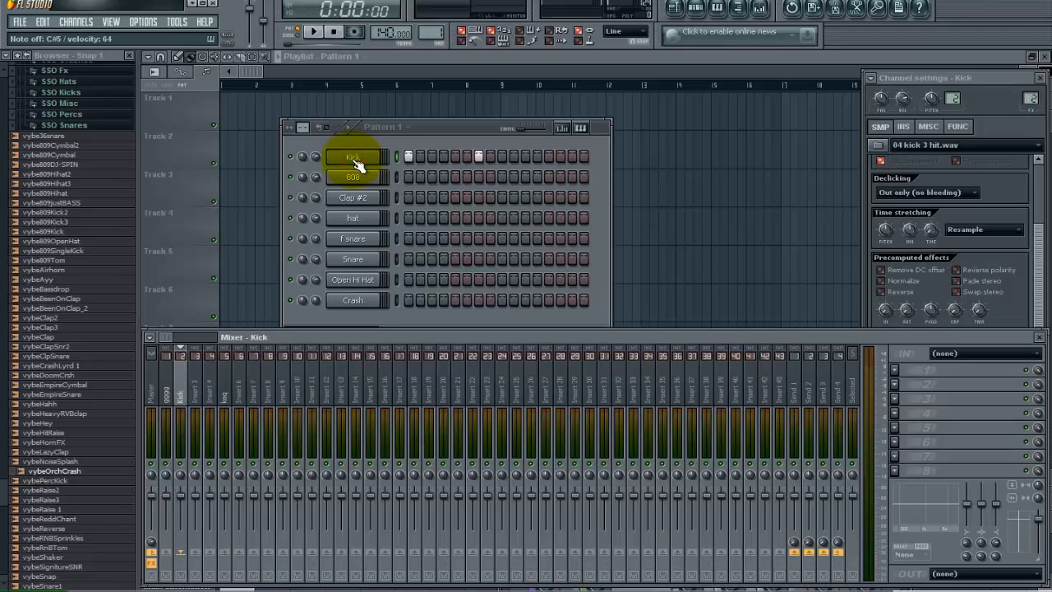
click(190, 400)
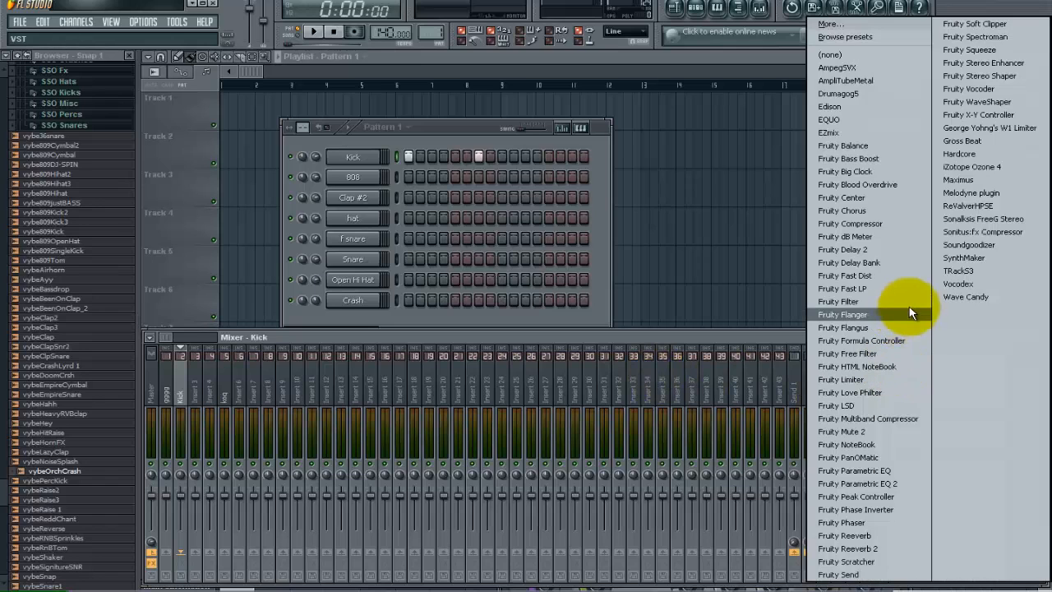
- Load Fruity Compressor into the Kick insert's first FX slot
click(850, 224)
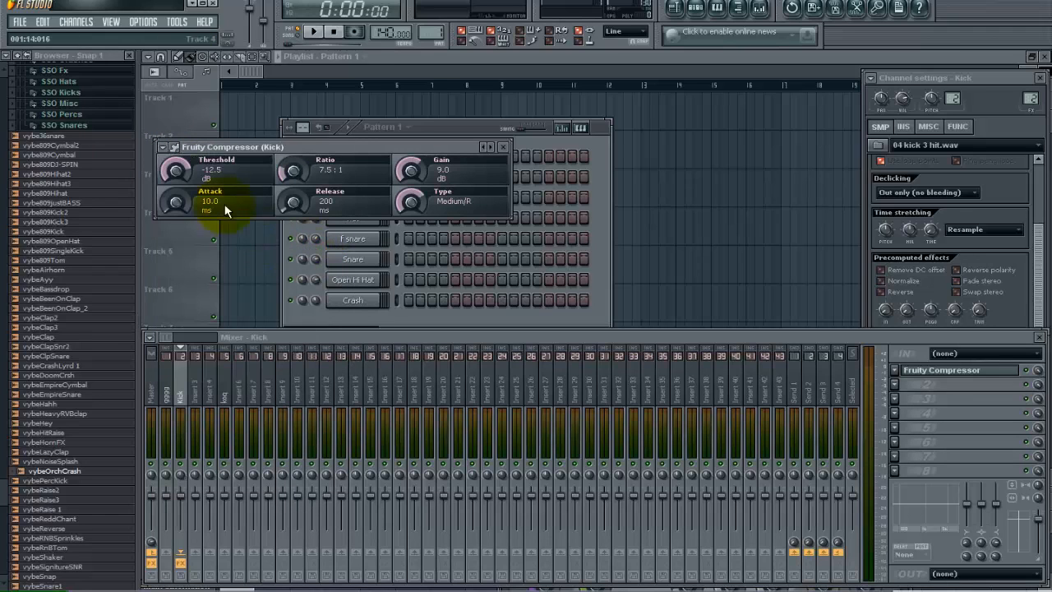
mouse_move(442, 132)
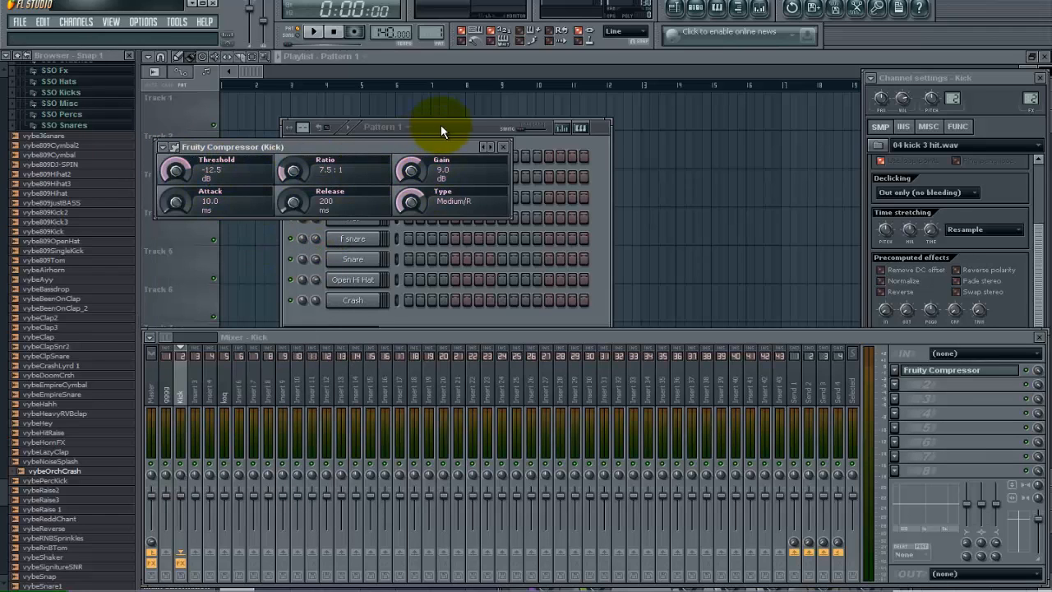
- Audition the pattern and switch the compressor off to compare the uncompressed kick
click(311, 33)
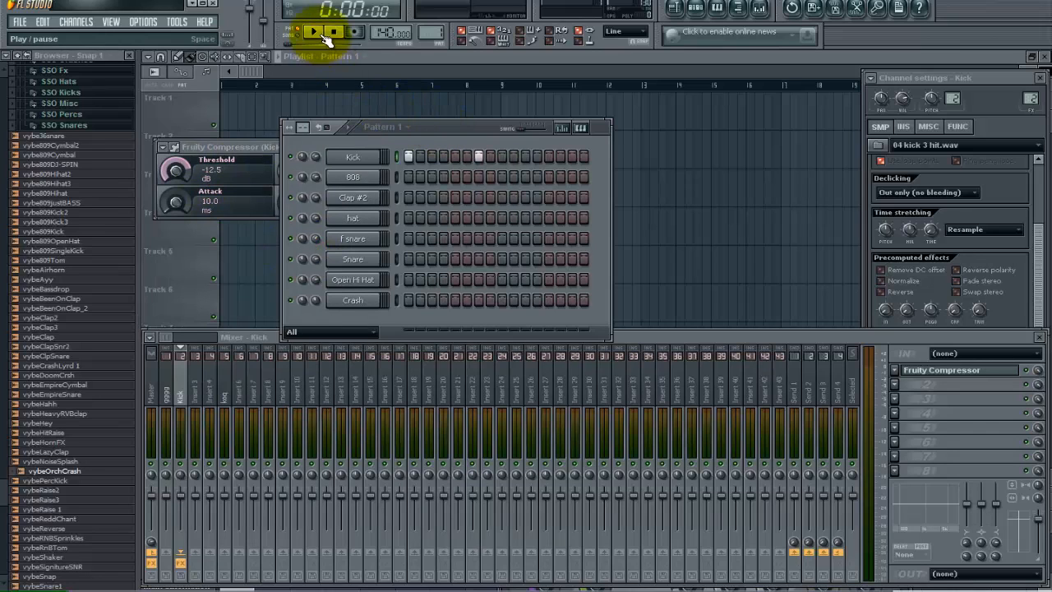
click(313, 33)
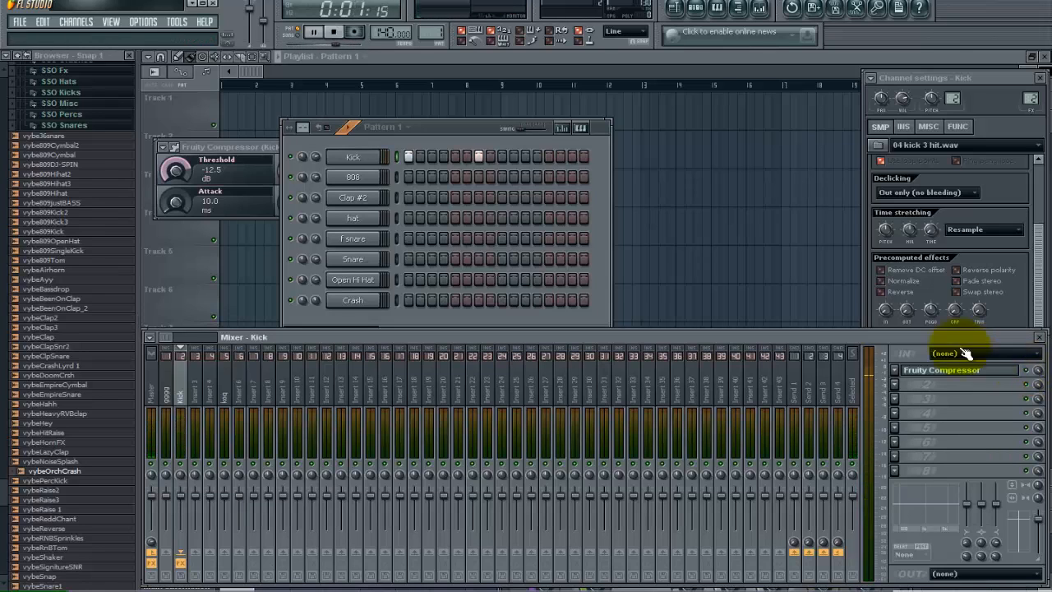
click(309, 33)
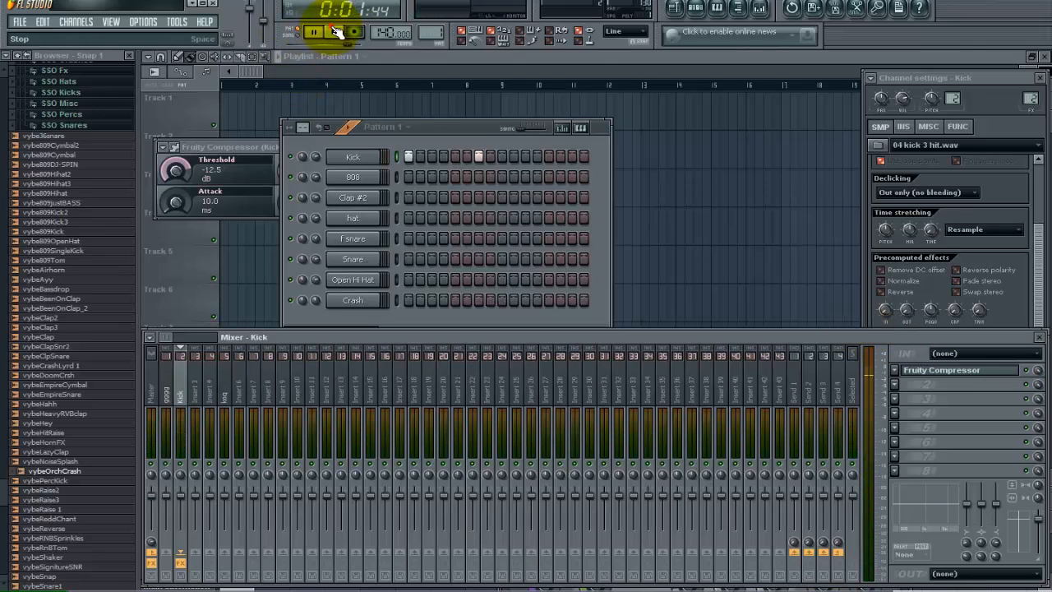
click(309, 33)
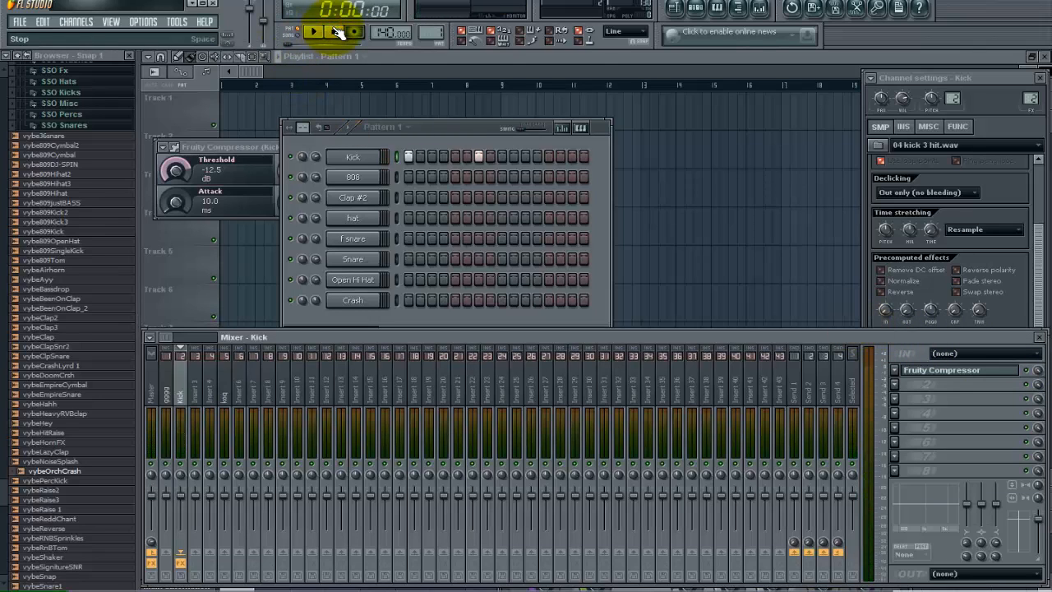
click(311, 33)
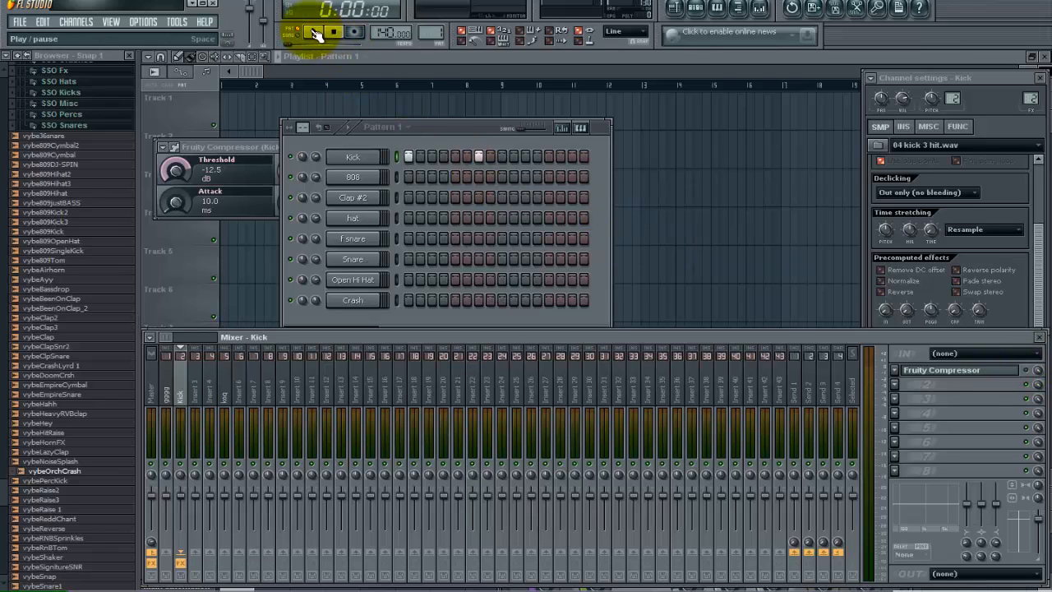
- Play again with the compressor back on, stop, and select the next empty FX slot
click(319, 33)
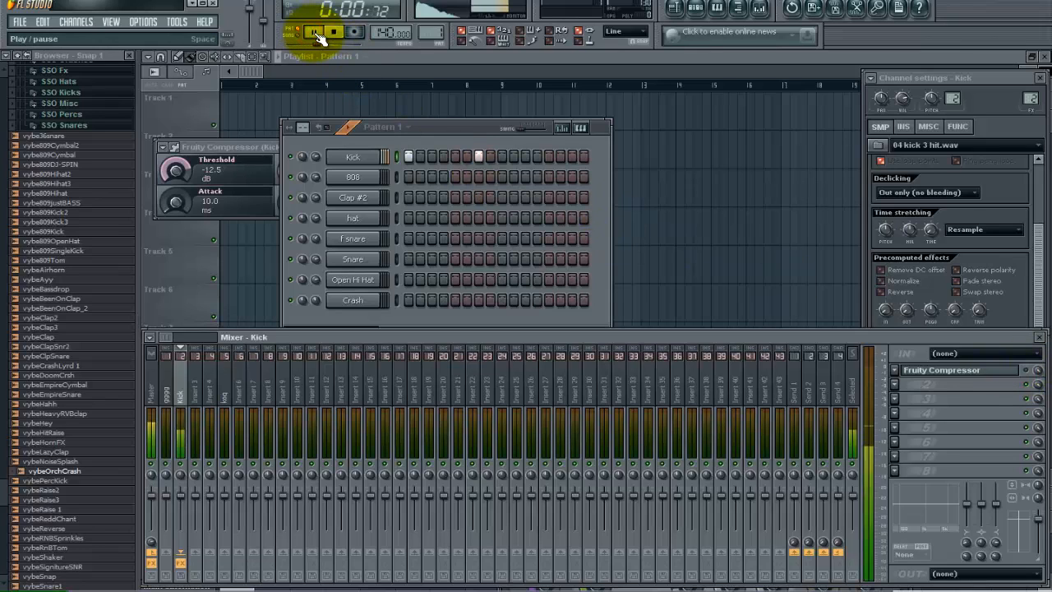
click(310, 32)
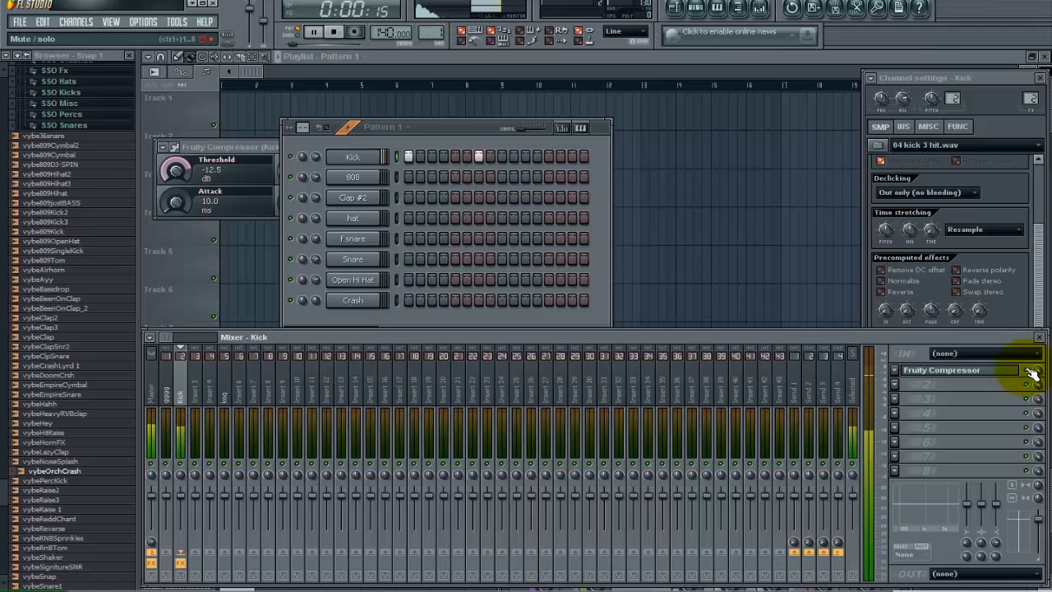
click(330, 33)
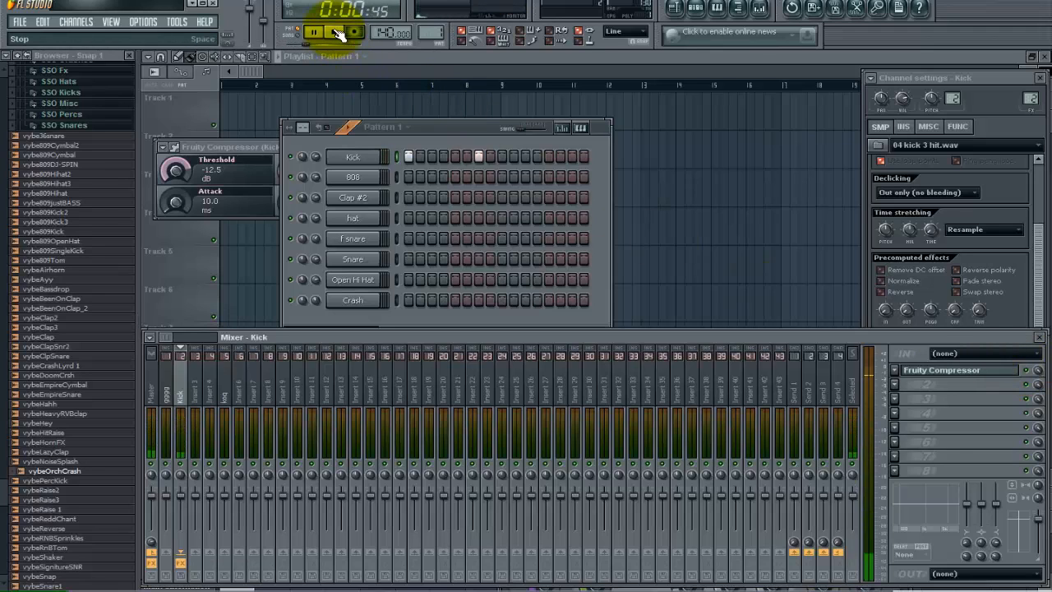
click(307, 33)
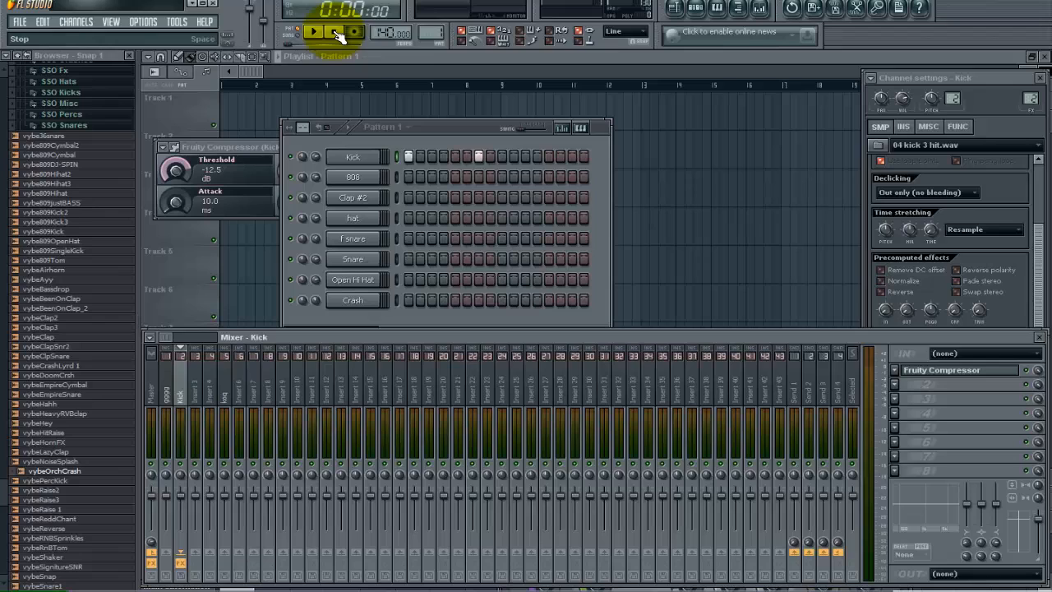
click(352, 33)
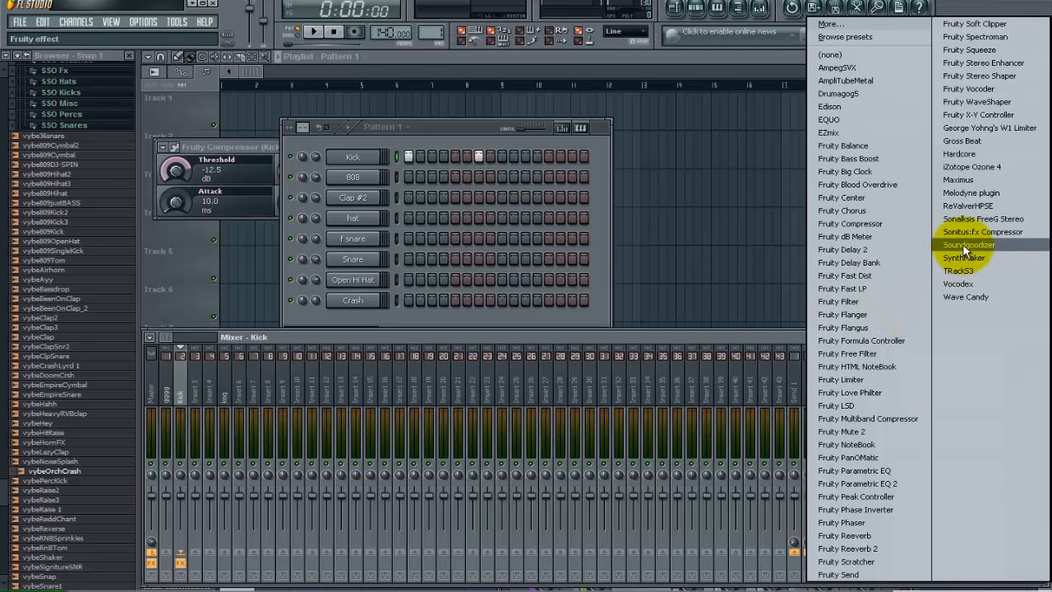
- Load Soundgoodizer after the compressor, play the pattern through it and choose mode A
click(964, 245)
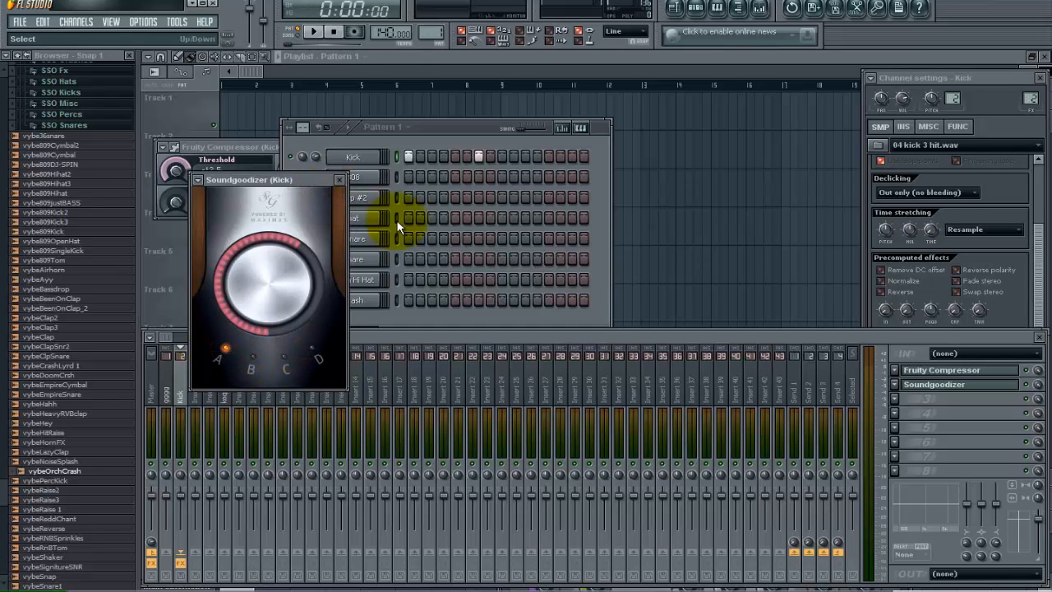
click(309, 33)
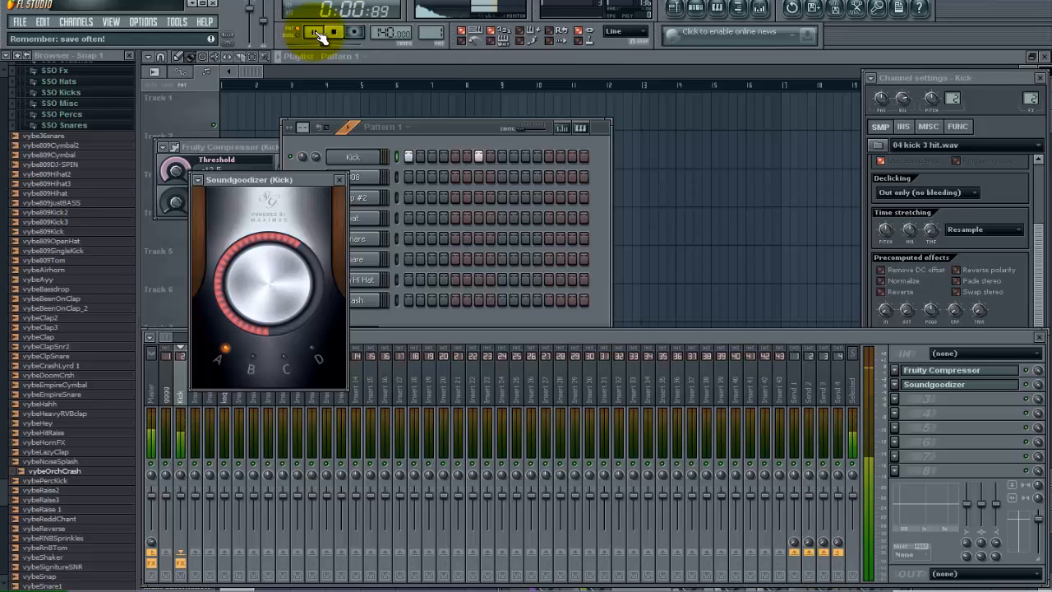
click(314, 32)
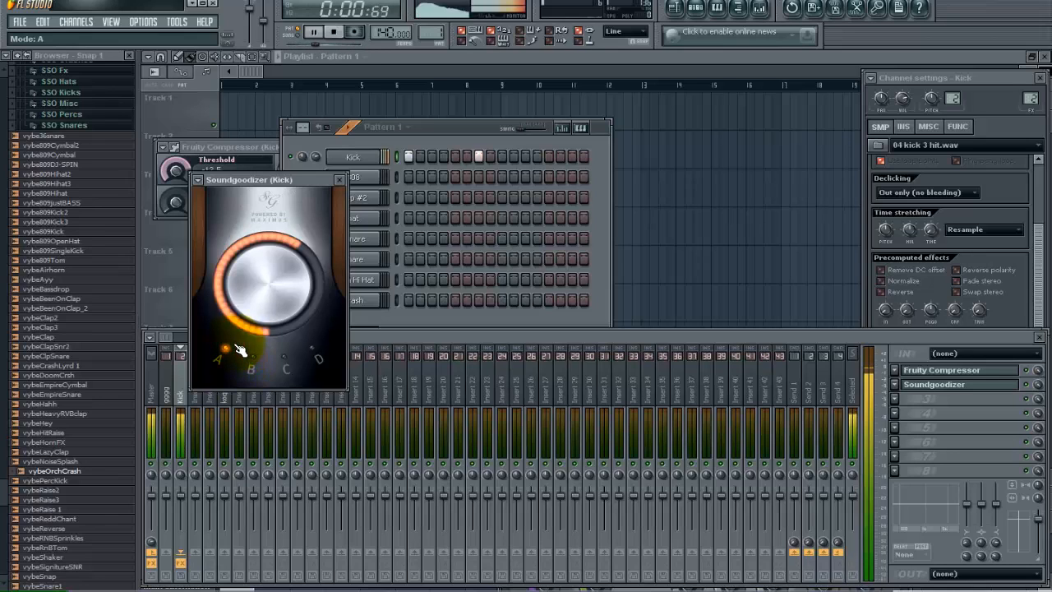
click(316, 35)
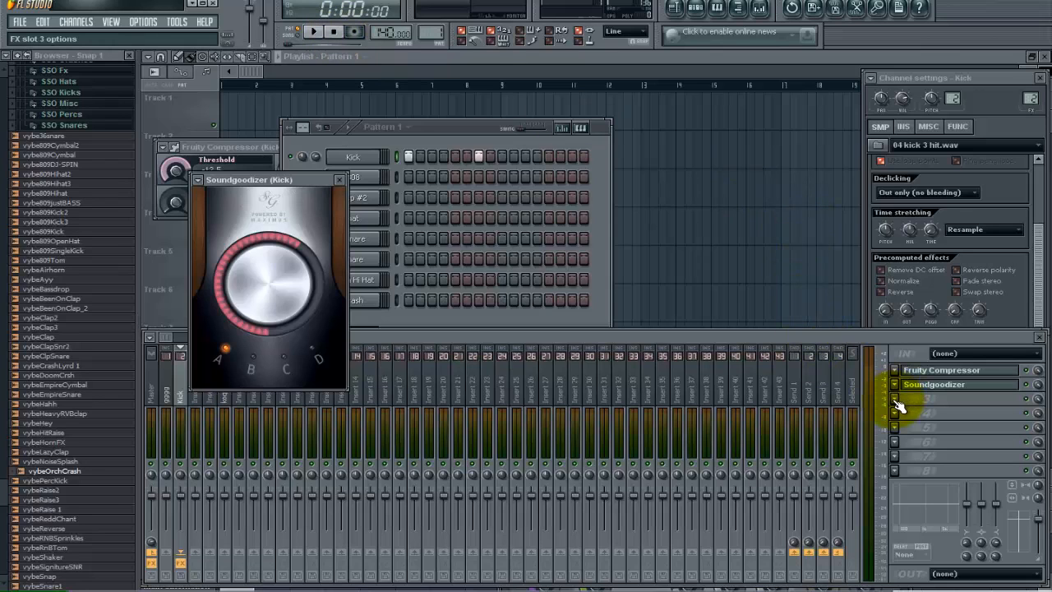
- Add Fruity Parametric EQ 2 to a third Kick slot and bring up its preset list
click(892, 411)
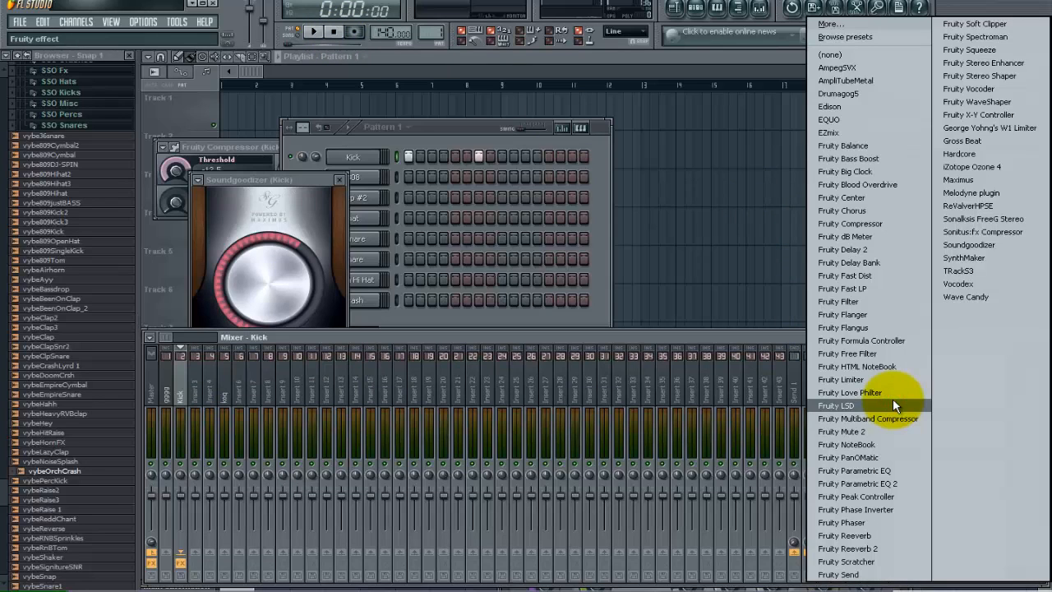
mouse_move(894, 419)
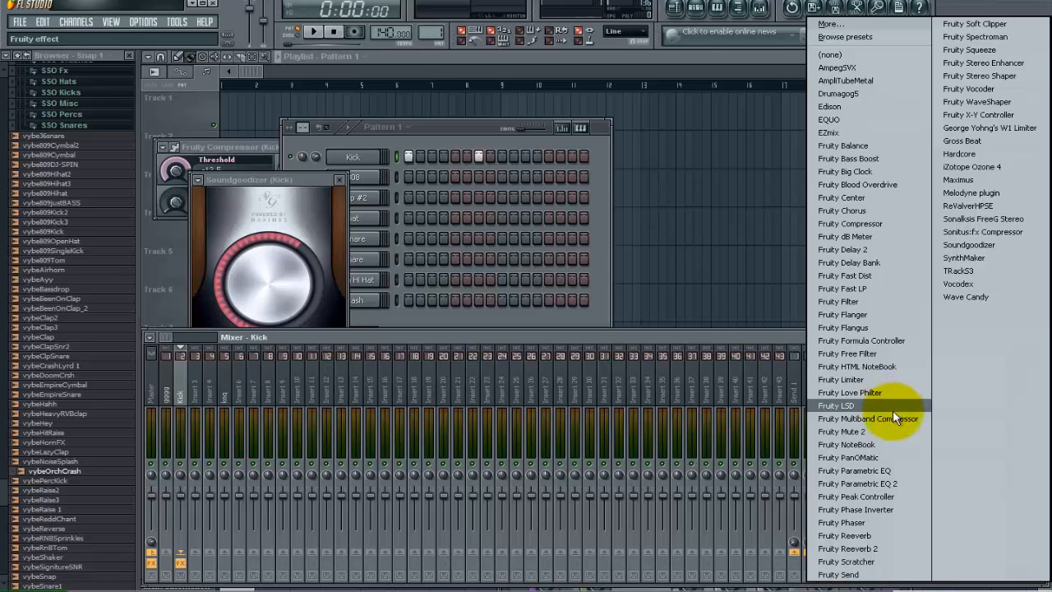
mouse_move(901, 483)
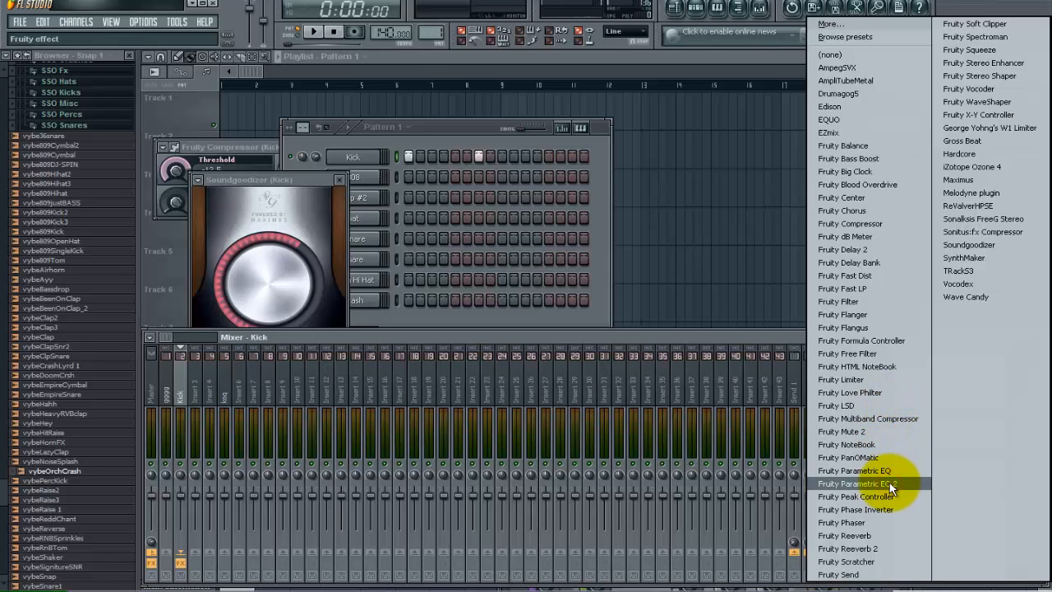
click(859, 484)
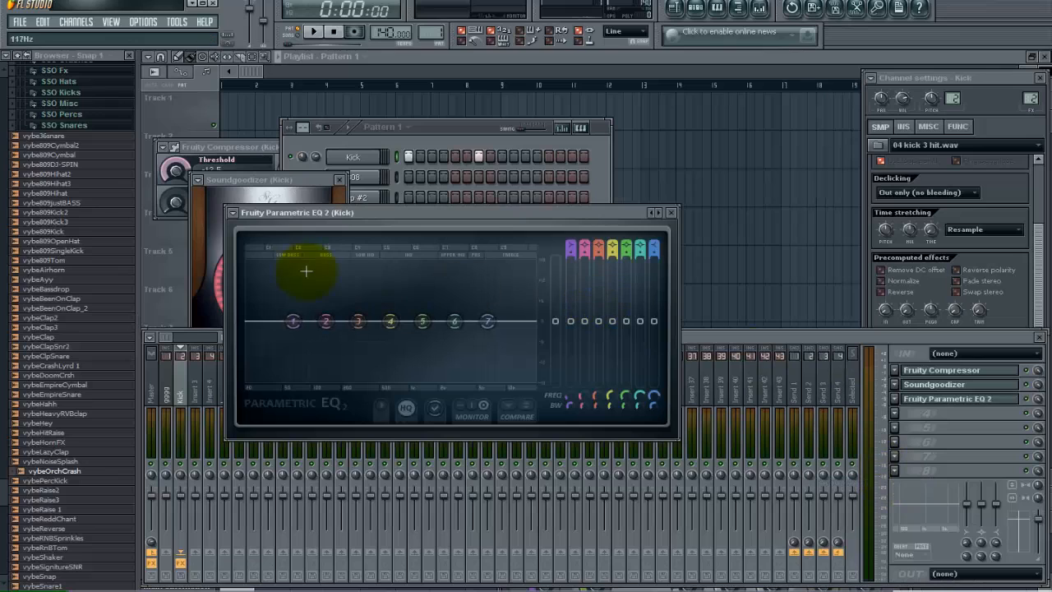
click(234, 212)
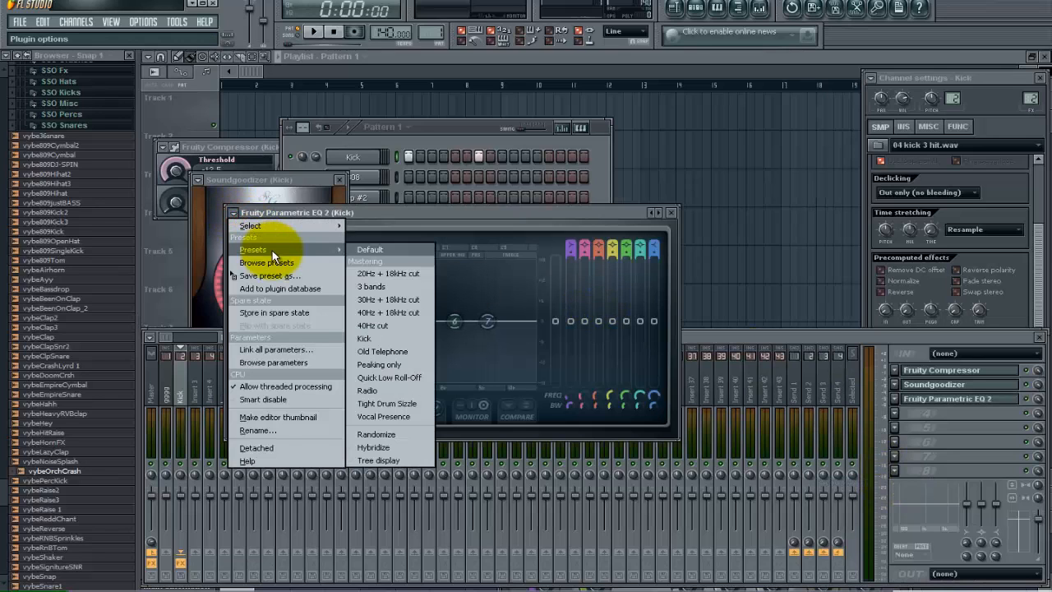
mouse_move(362, 247)
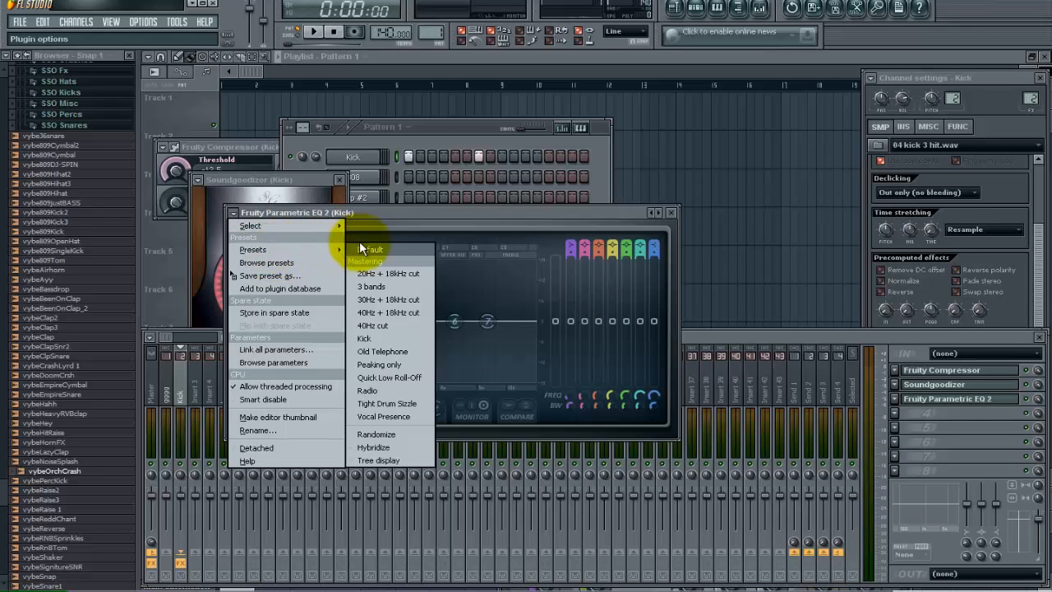
mouse_move(393, 312)
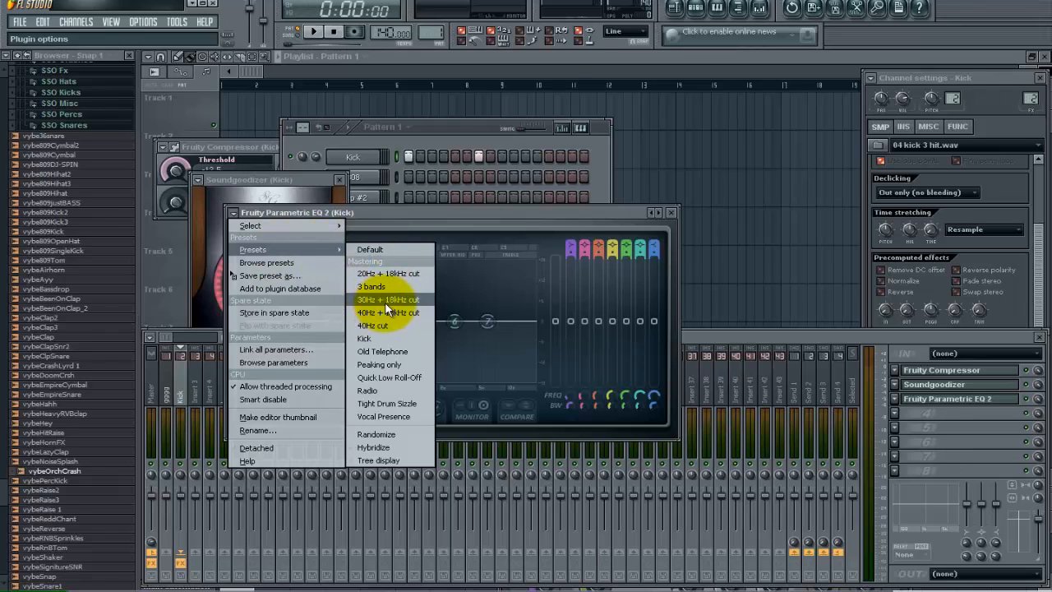
mouse_move(414, 303)
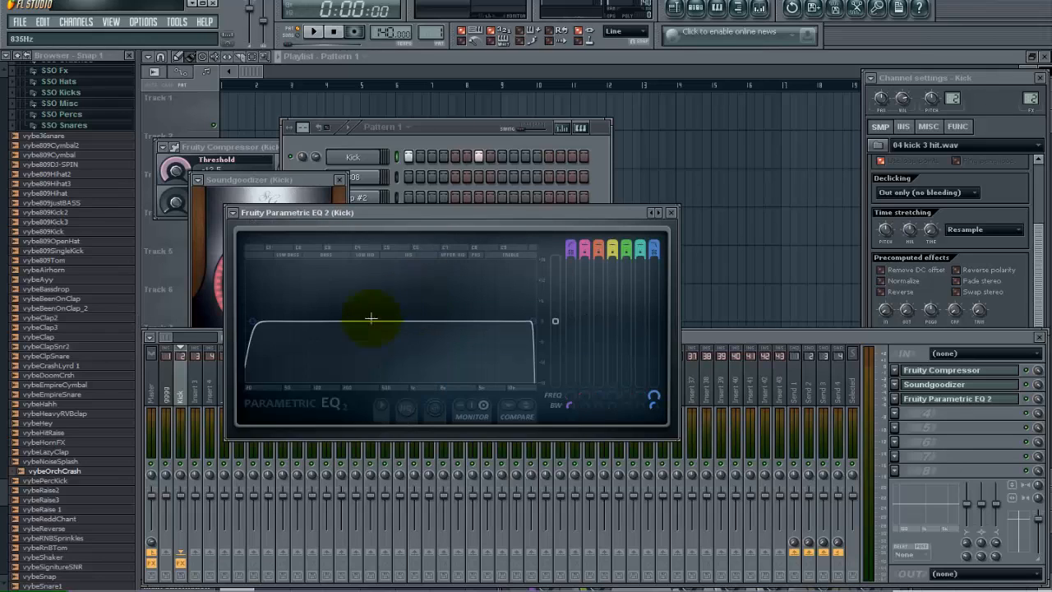
- Push the EQ's low cut toward the lowest frequencies while auditioning the pattern
drag(372, 319, 463, 322)
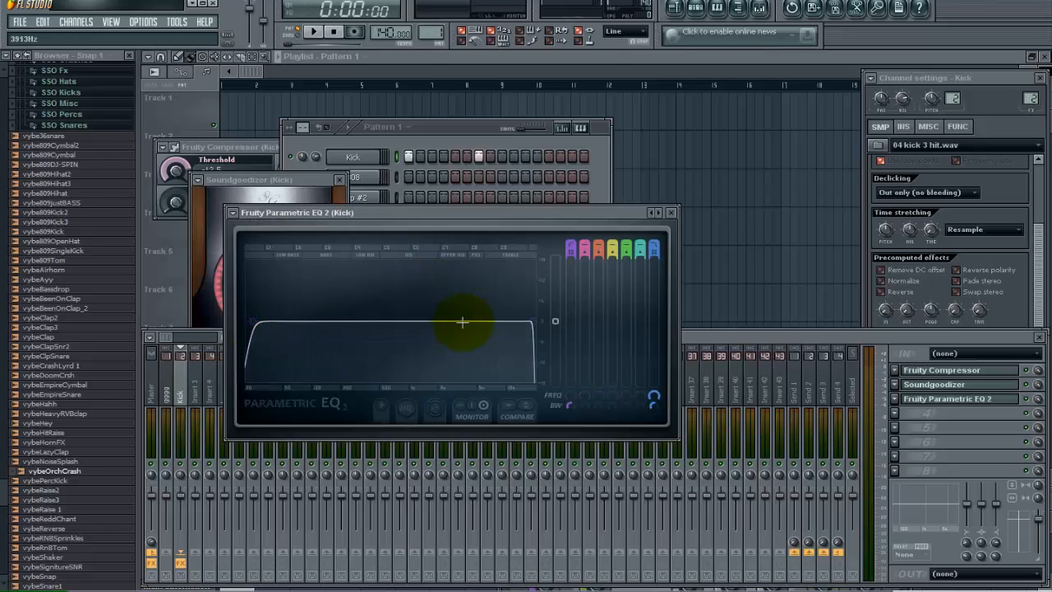
drag(464, 321, 267, 332)
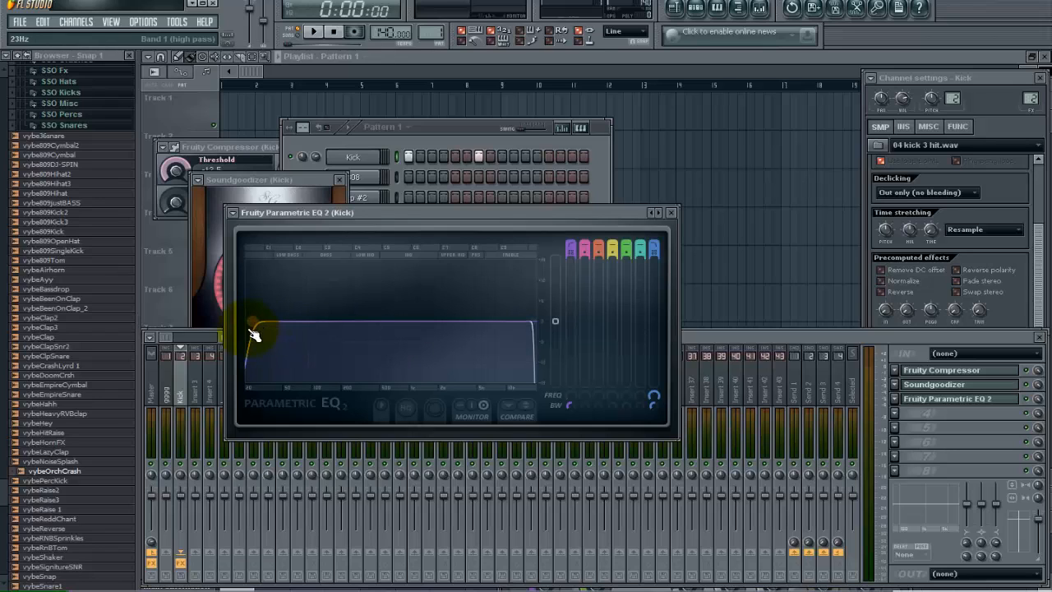
drag(255, 332, 535, 321)
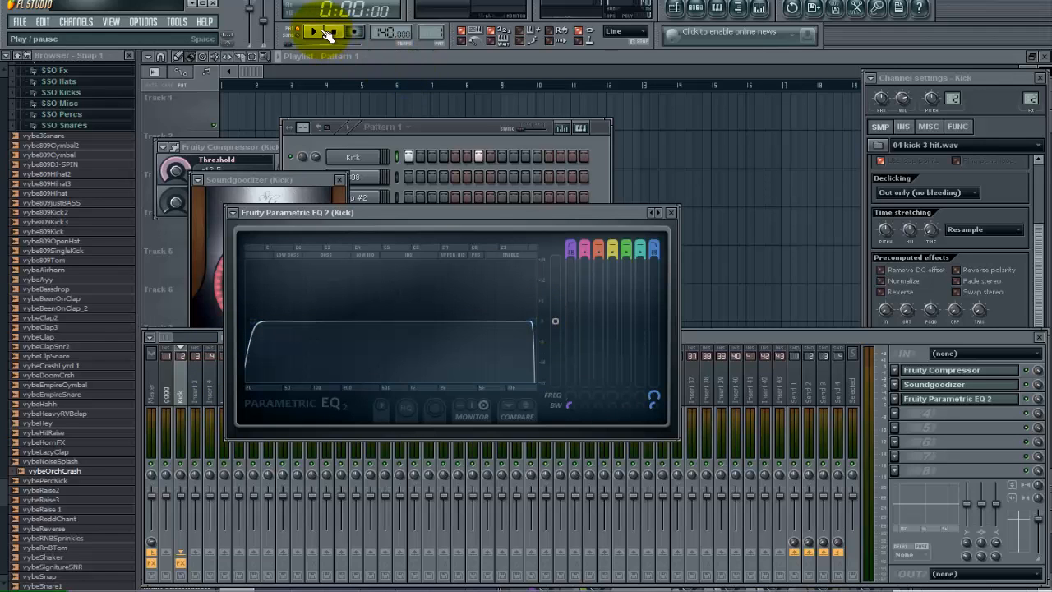
click(316, 31)
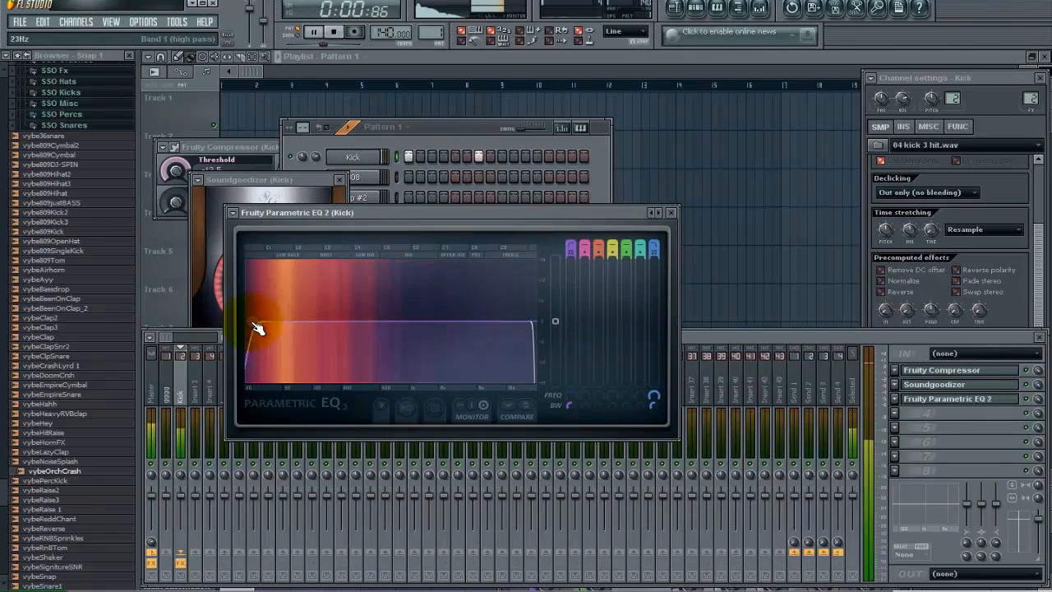
drag(260, 325, 535, 321)
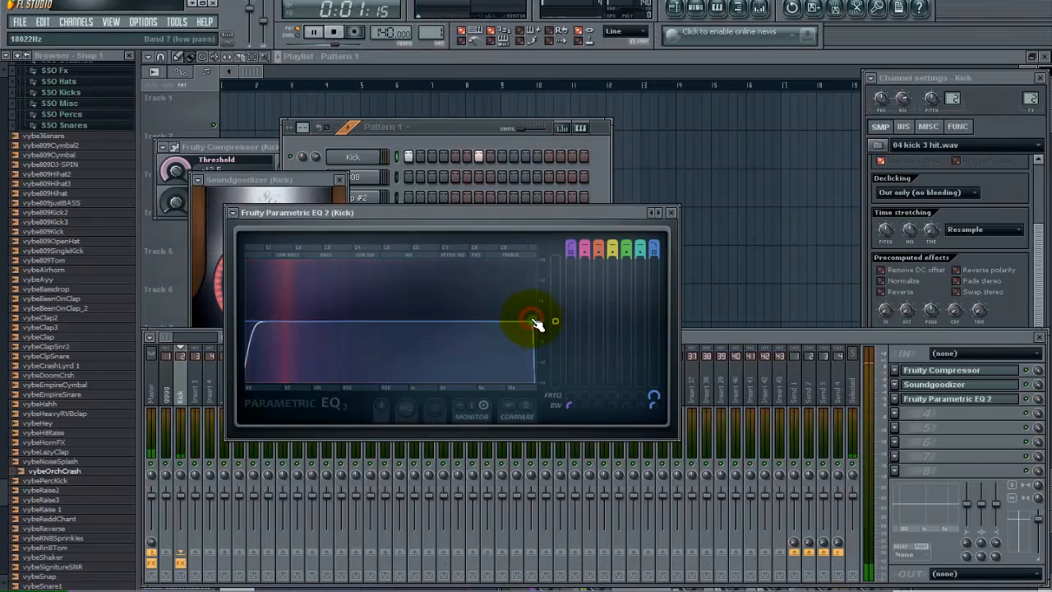
drag(534, 321, 485, 320)
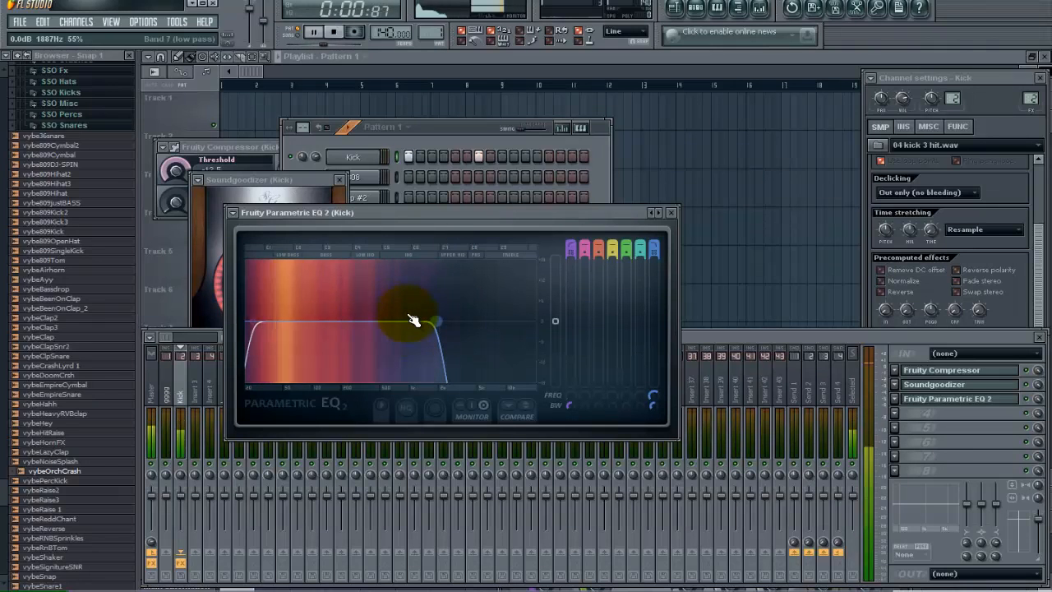
- Pull the high cut down so only sub frequencies pass, then stop playback
drag(414, 319, 516, 319)
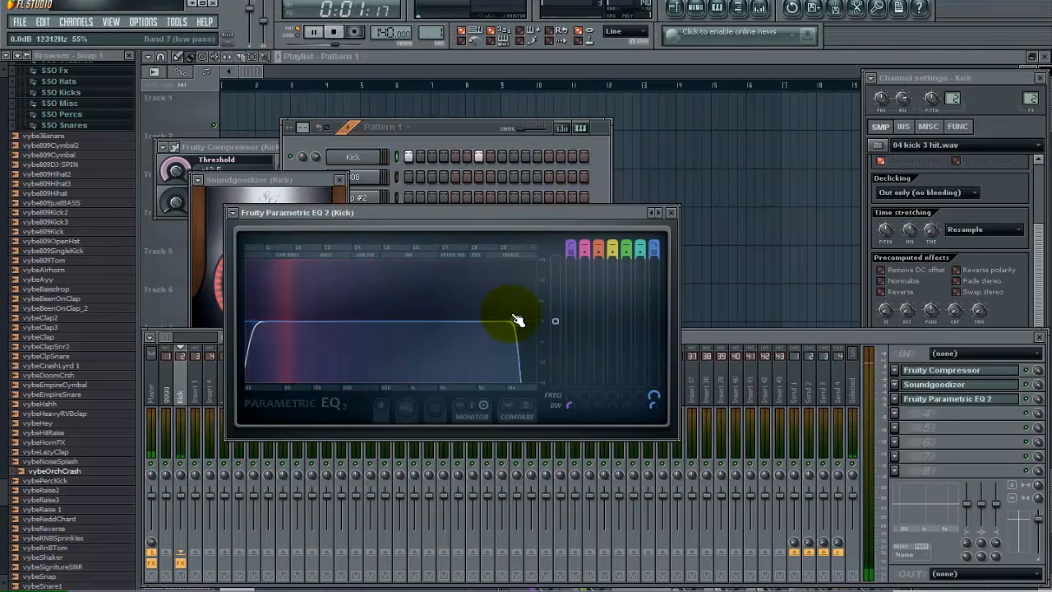
drag(518, 321, 556, 320)
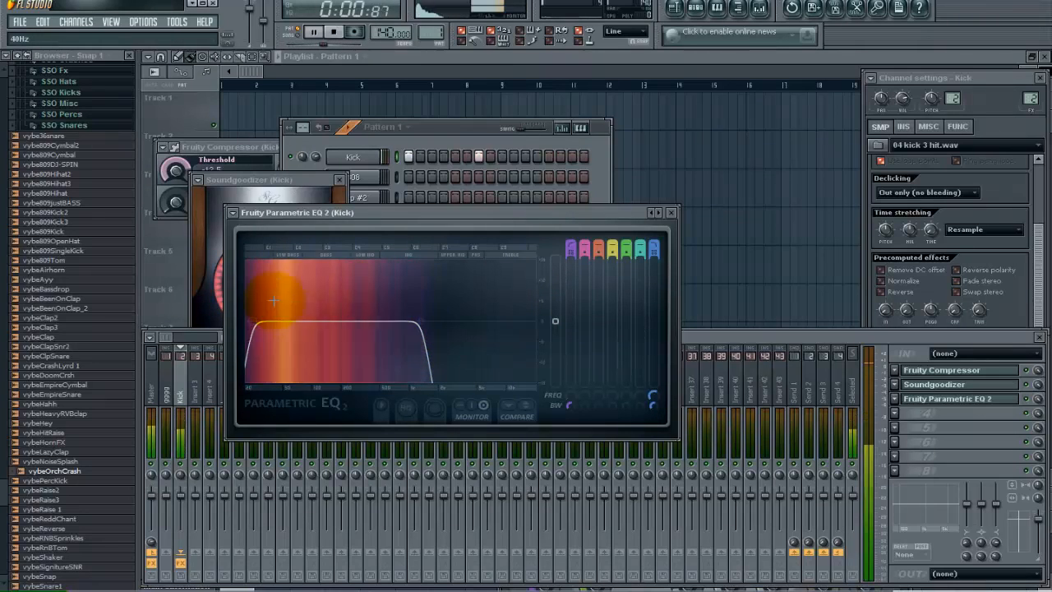
drag(273, 300, 362, 296)
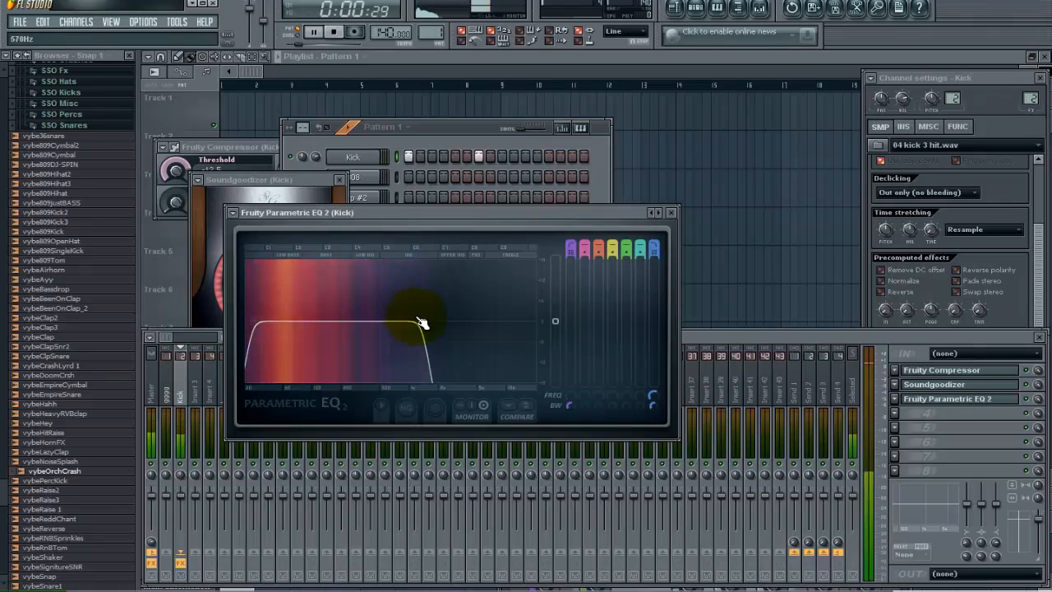
drag(424, 321, 427, 327)
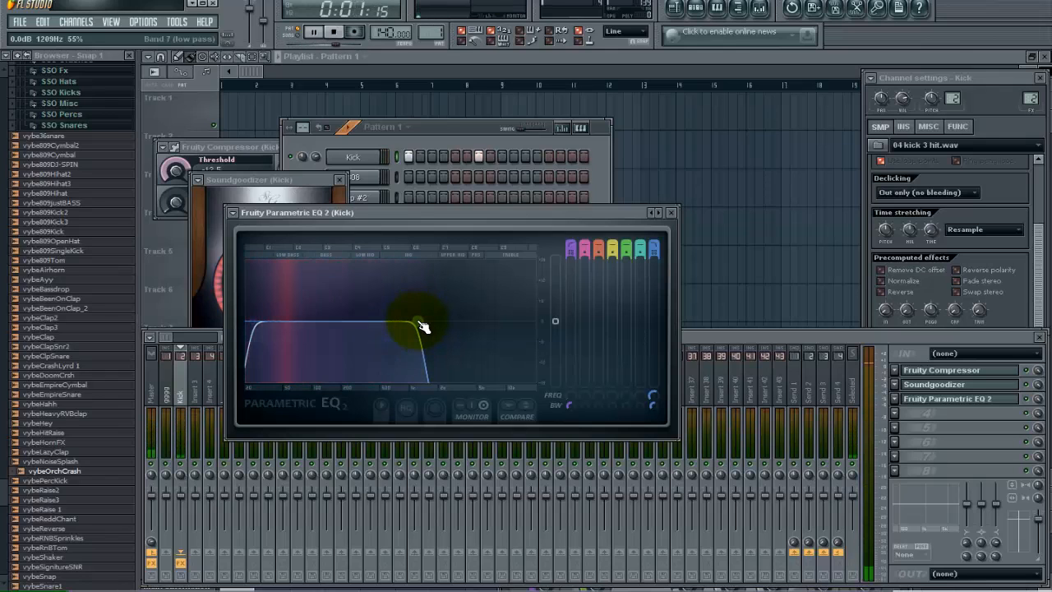
drag(419, 320, 346, 321)
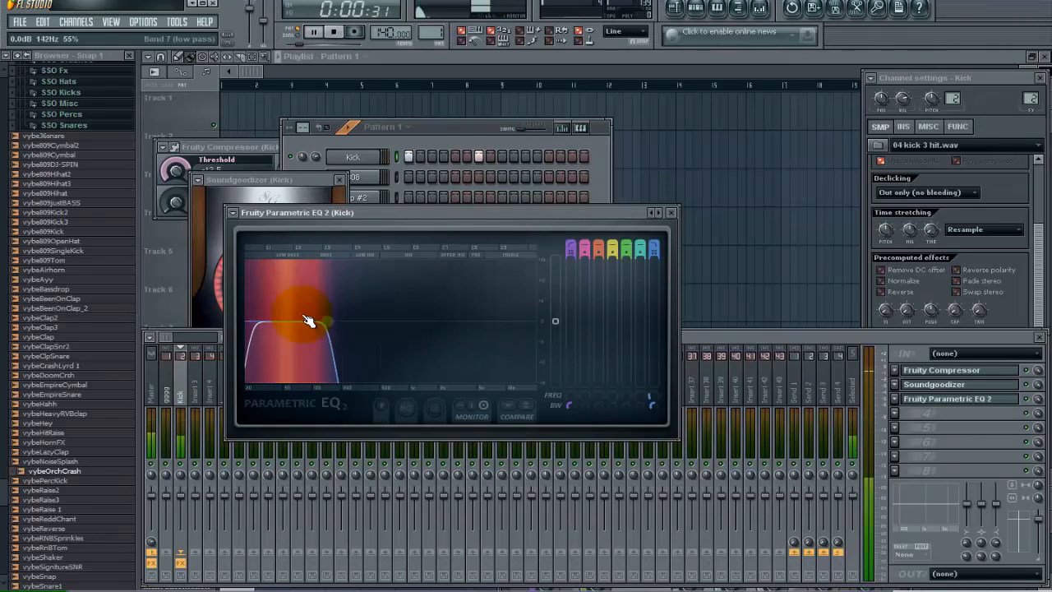
drag(309, 321, 453, 321)
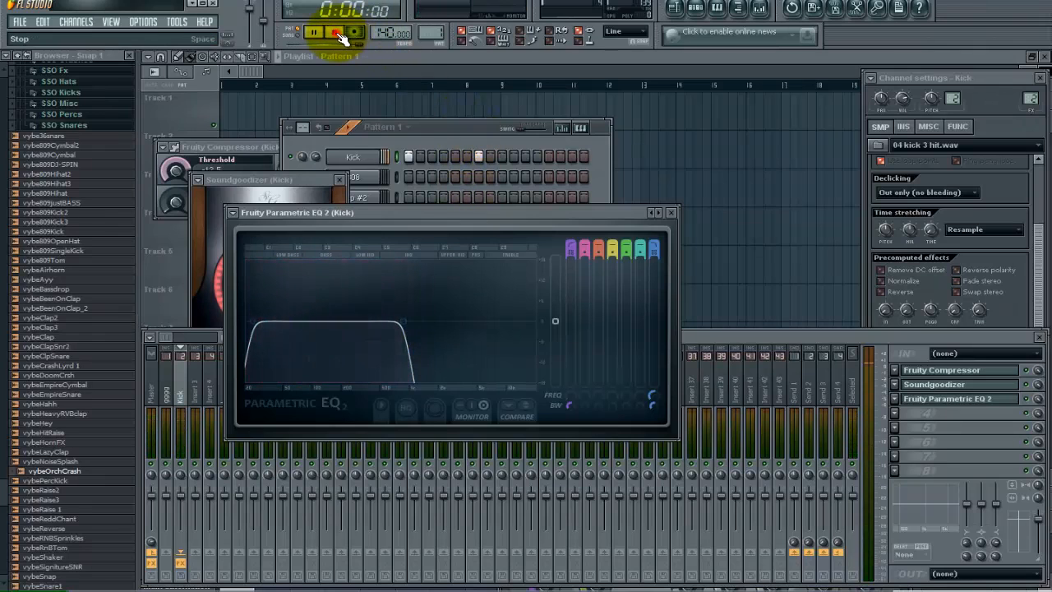
click(329, 35)
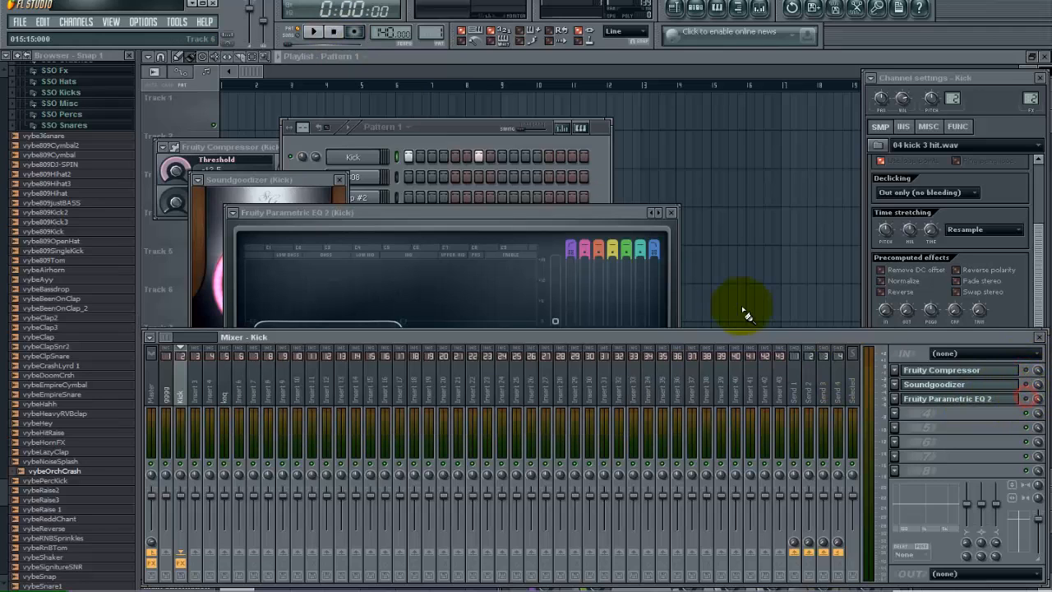
- Add an 808 hit on the pattern's first step, audition the layered beat, and go to the 808's piano roll
click(309, 36)
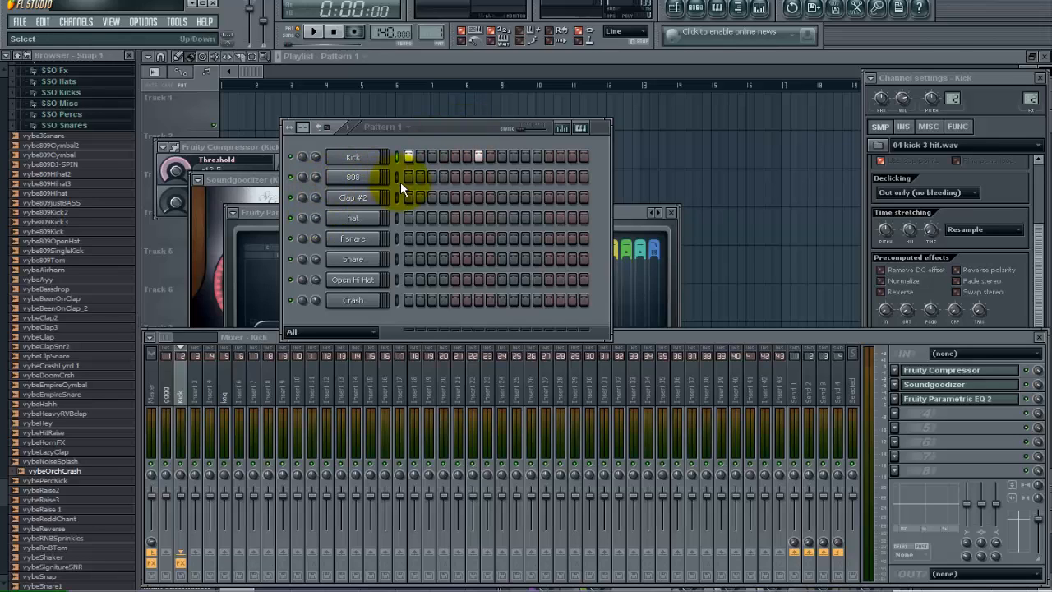
click(408, 178)
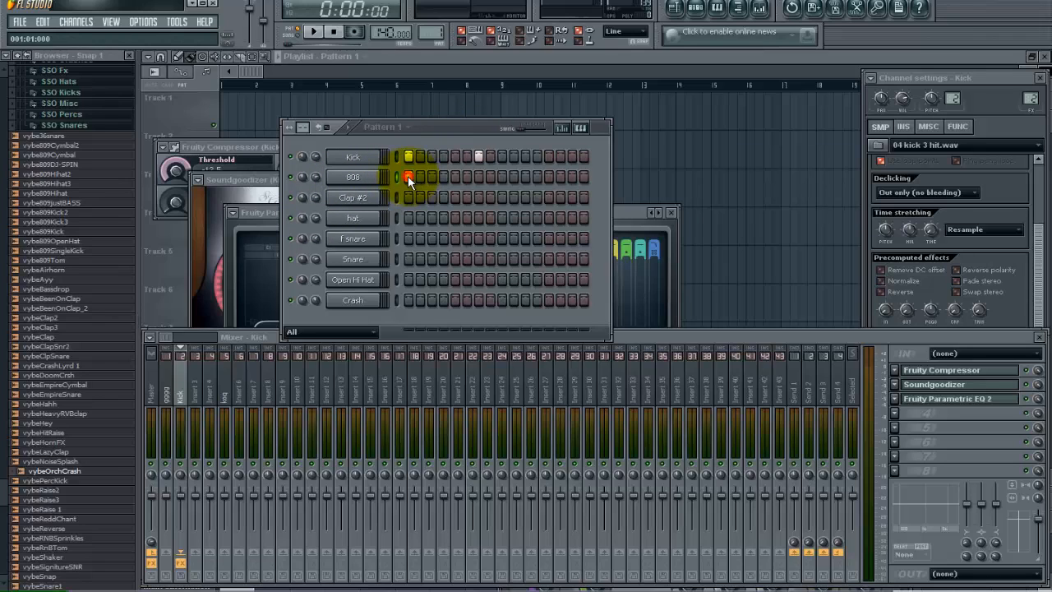
click(408, 178)
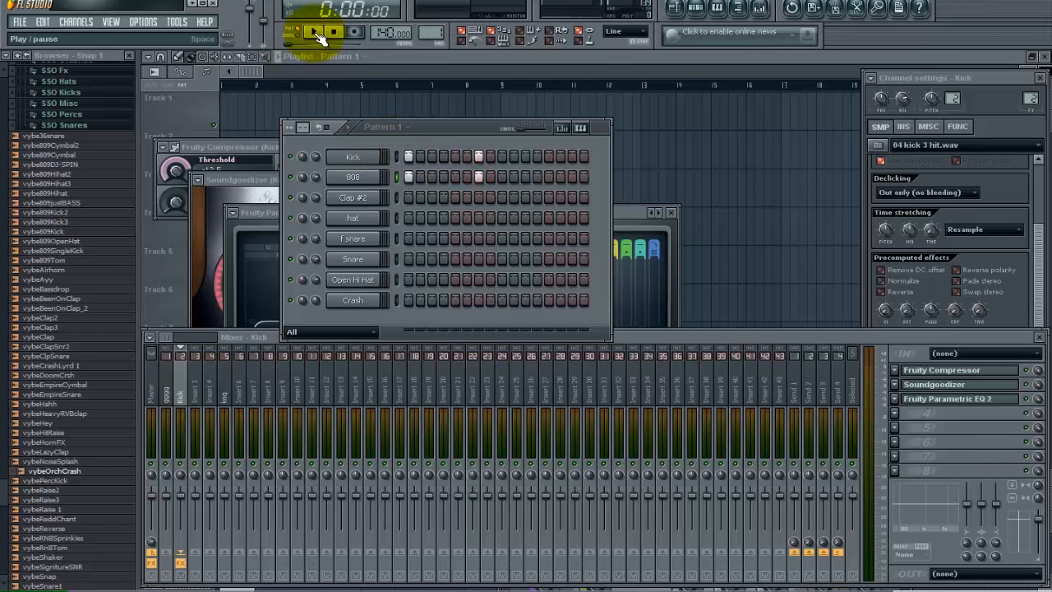
click(315, 33)
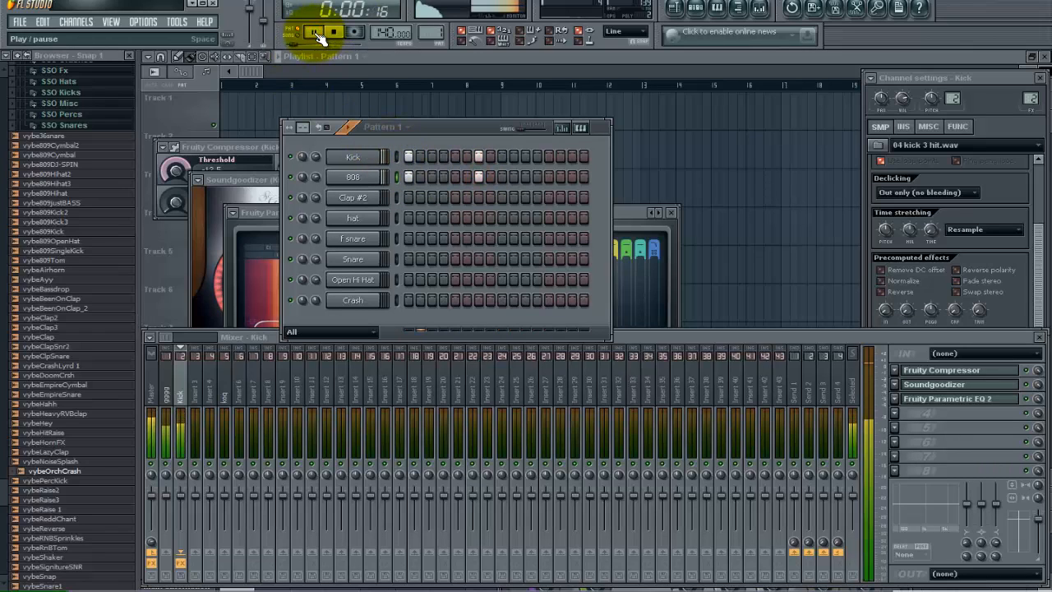
click(325, 35)
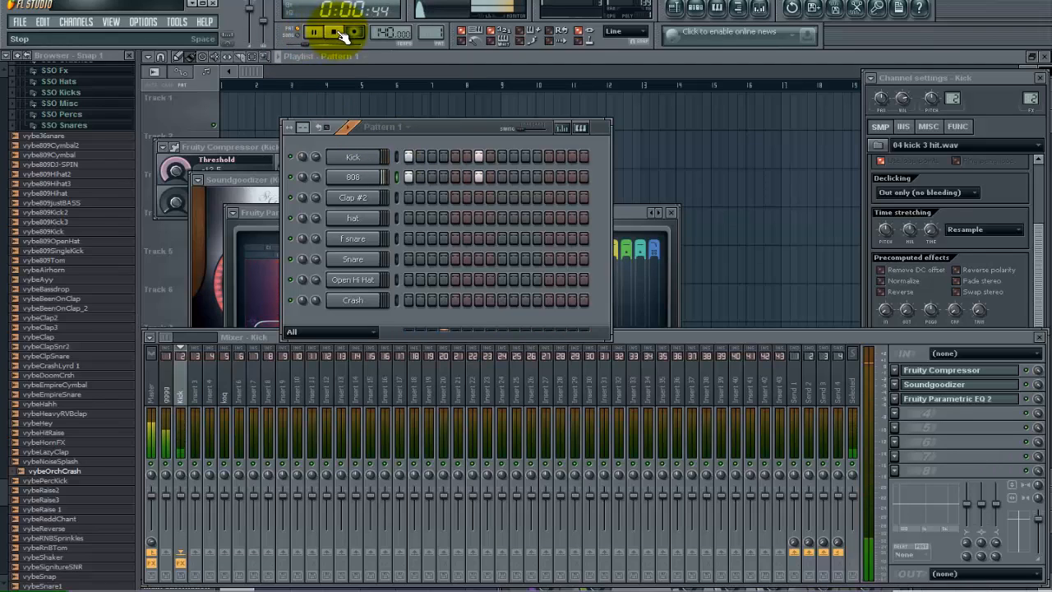
click(310, 33)
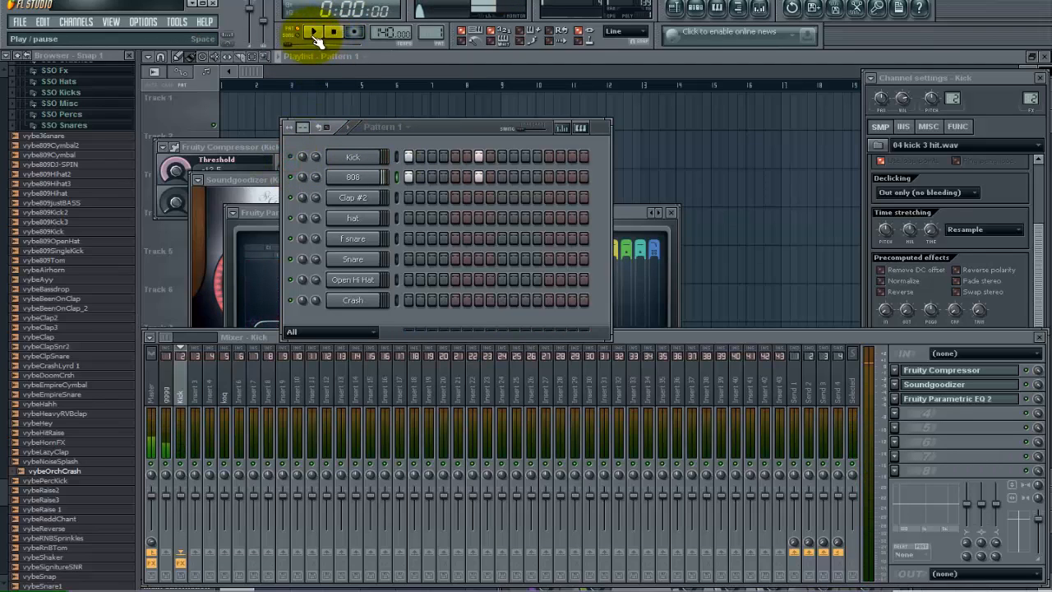
click(312, 33)
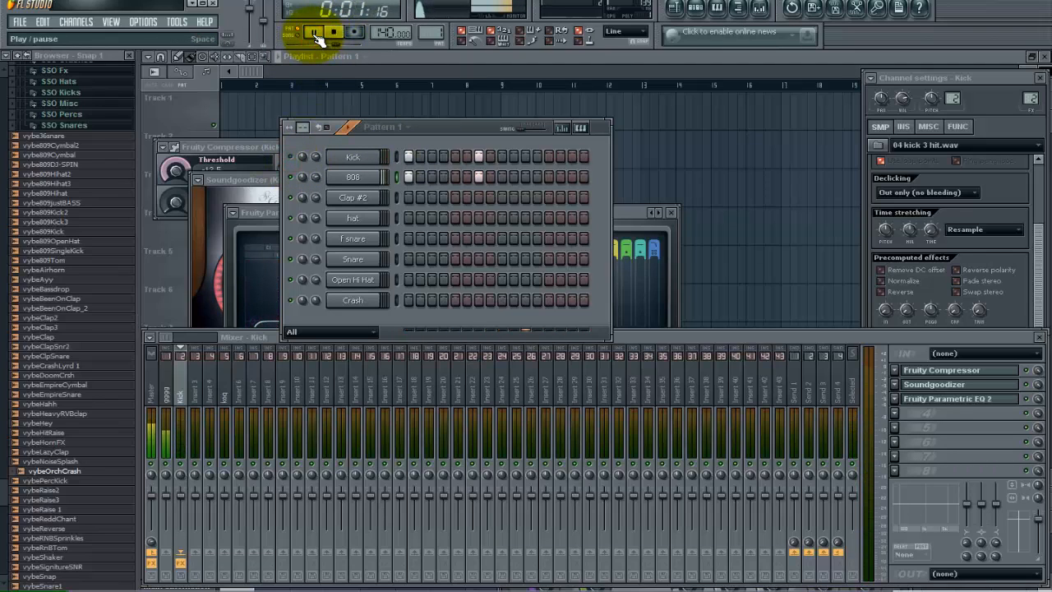
click(311, 33)
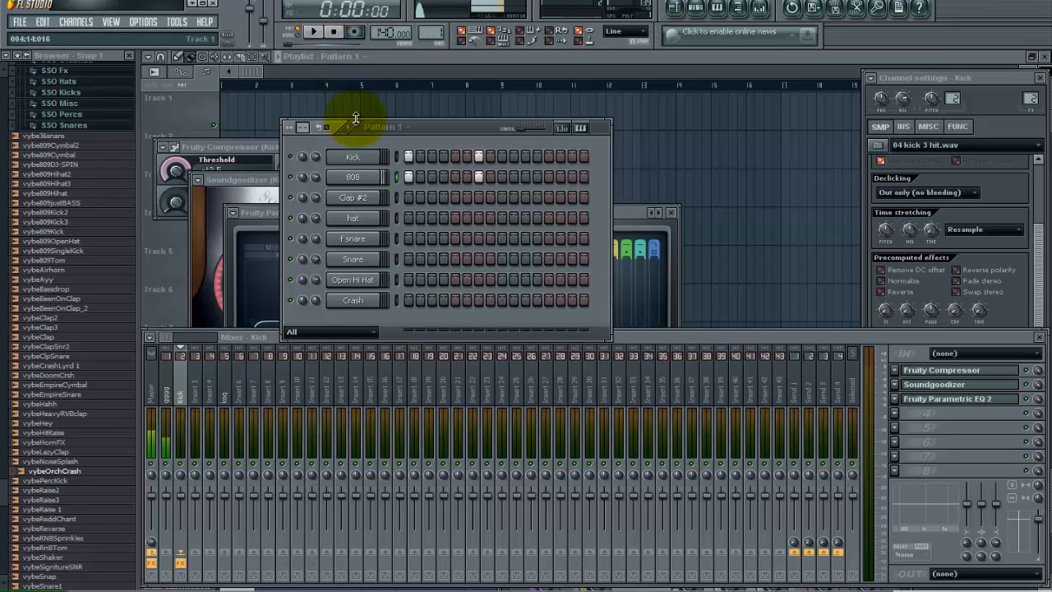
click(352, 156)
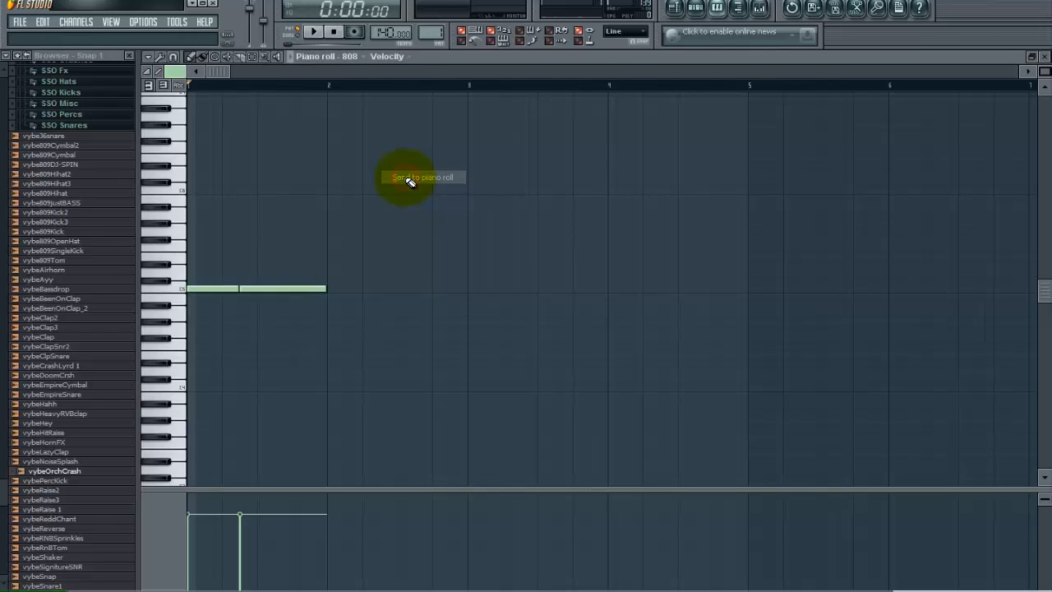
- Select the 808 note and resize it to stretch across the bar
click(255, 289)
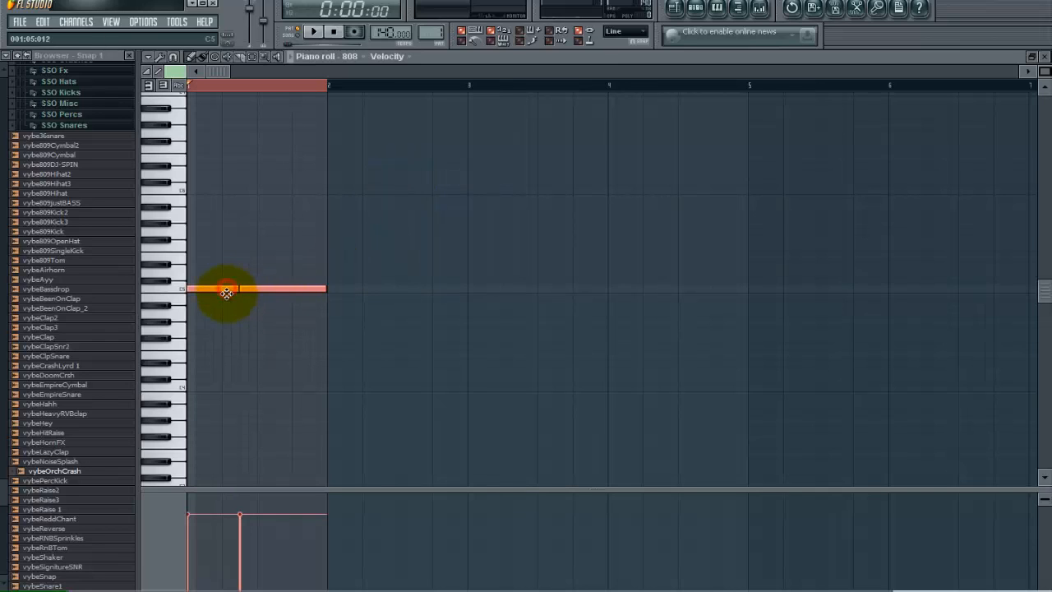
drag(227, 289, 224, 388)
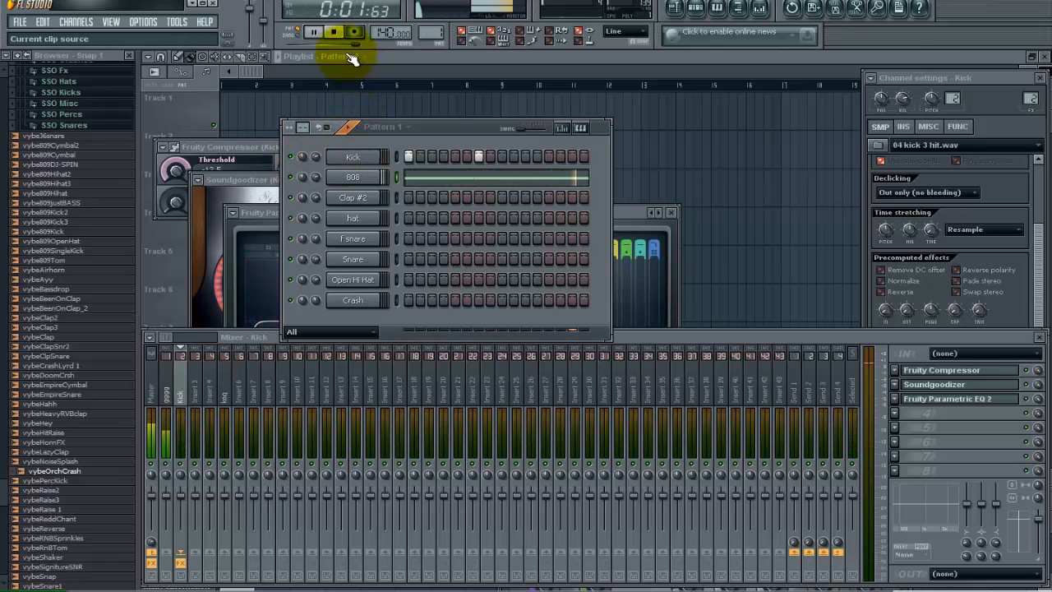
- Select the 808 channel to show its settings and its empty mixer insert
click(329, 33)
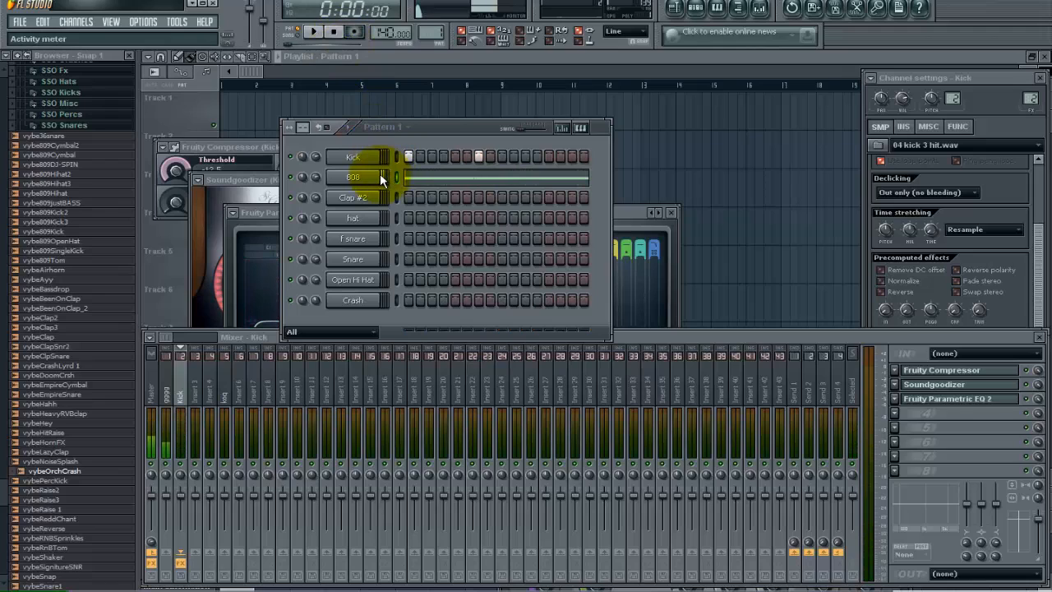
click(406, 156)
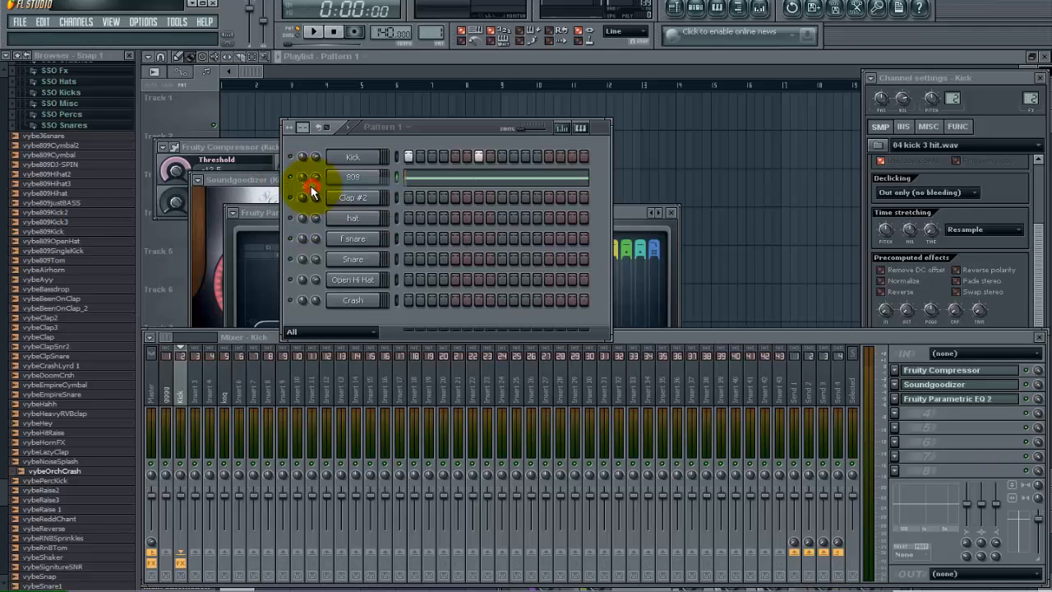
click(309, 39)
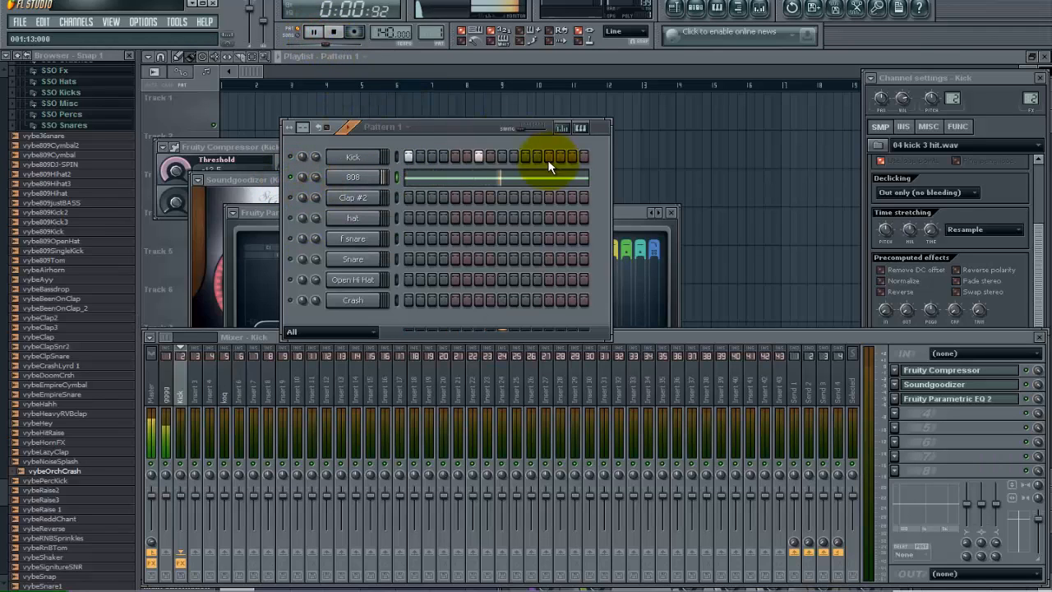
click(355, 178)
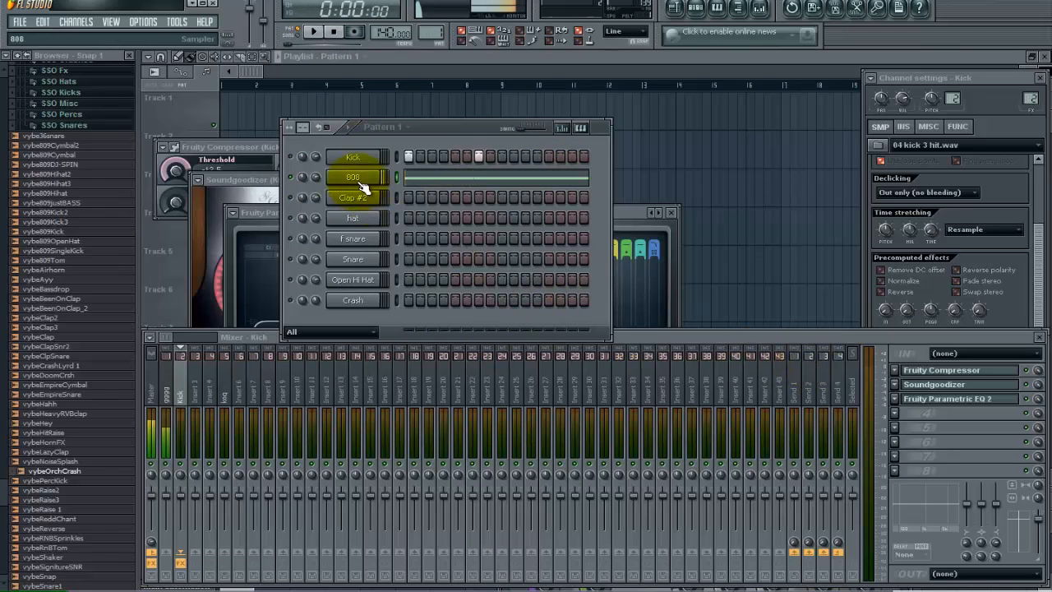
click(354, 177)
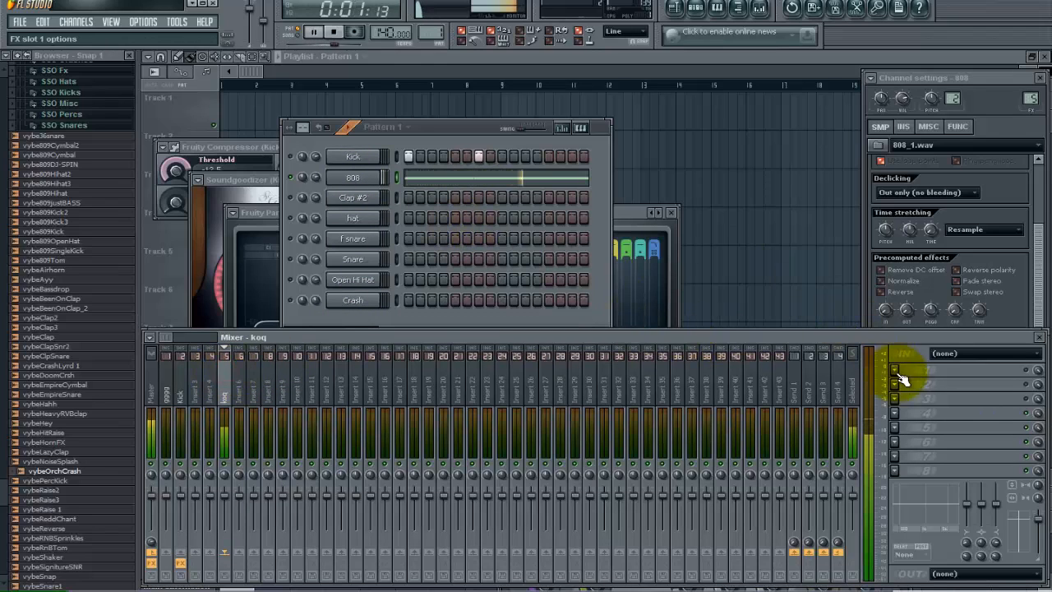
- Load Soundgoodizer onto the 808's insert with its amount fully up, pick a mode and audition
click(908, 352)
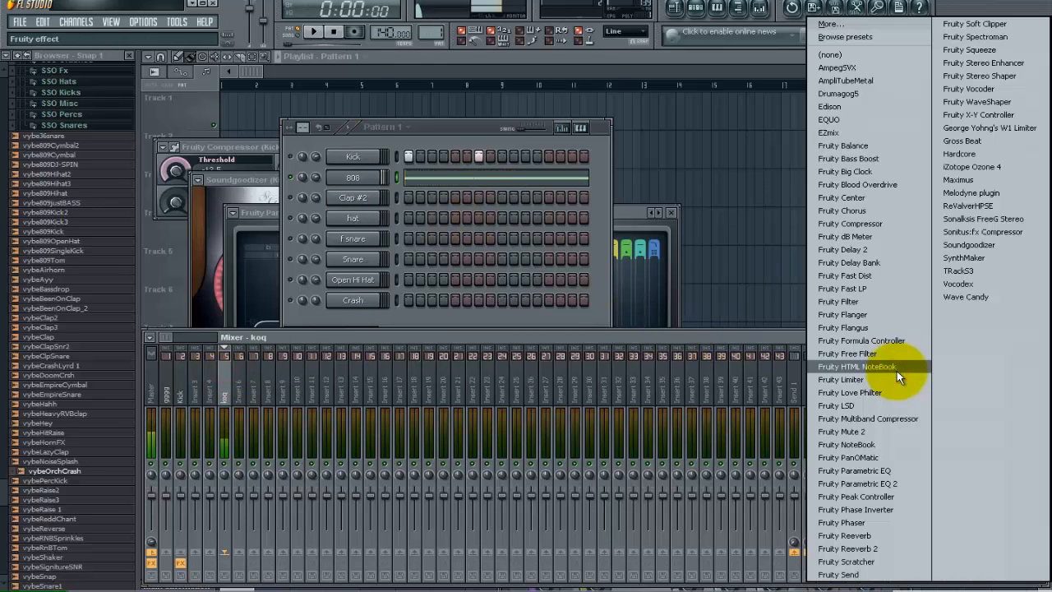
mouse_move(985, 244)
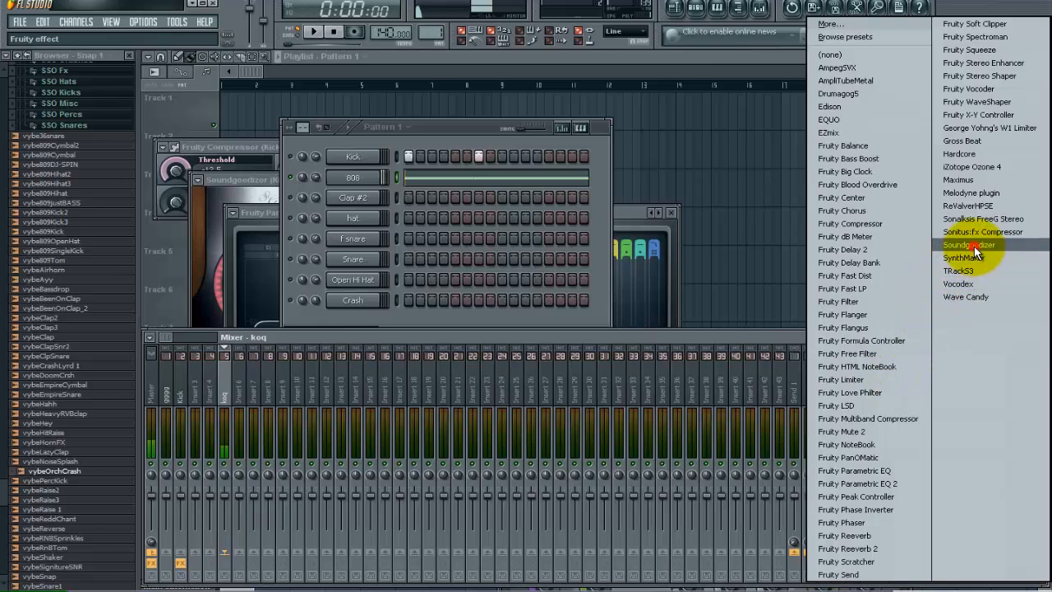
click(970, 247)
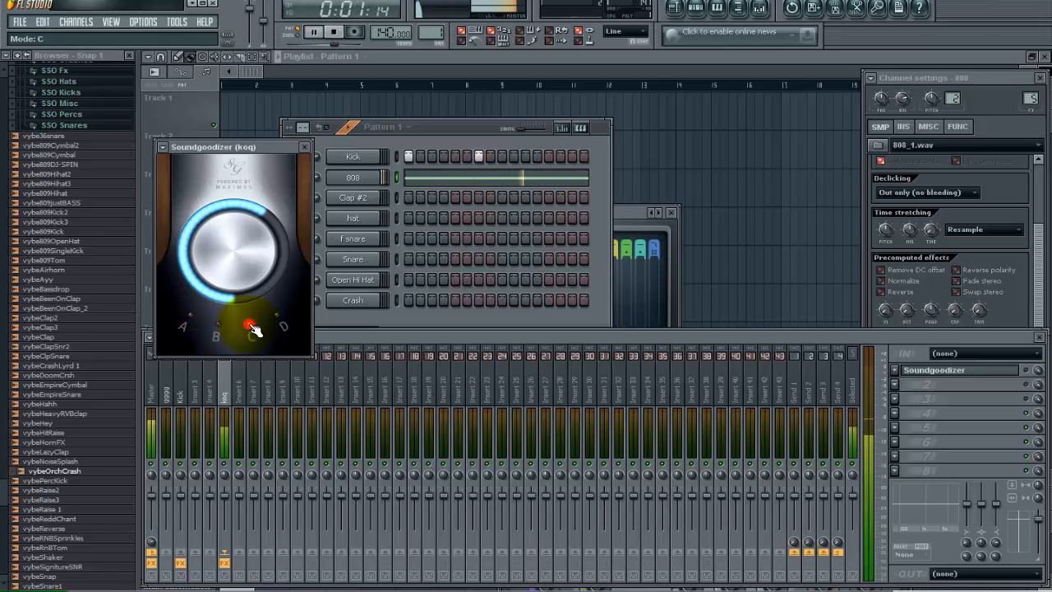
drag(250, 325, 227, 328)
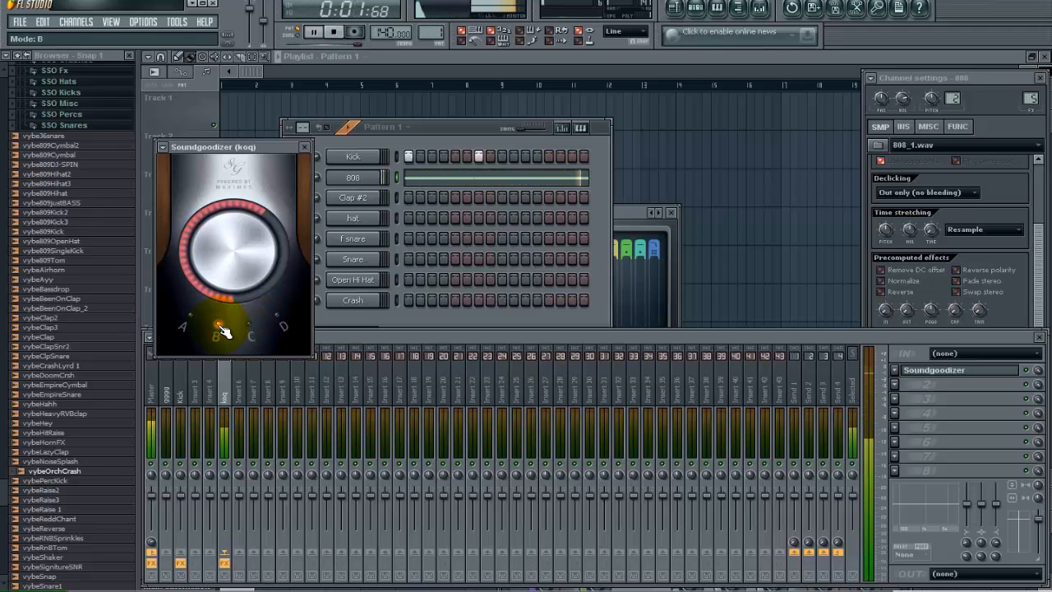
click(312, 36)
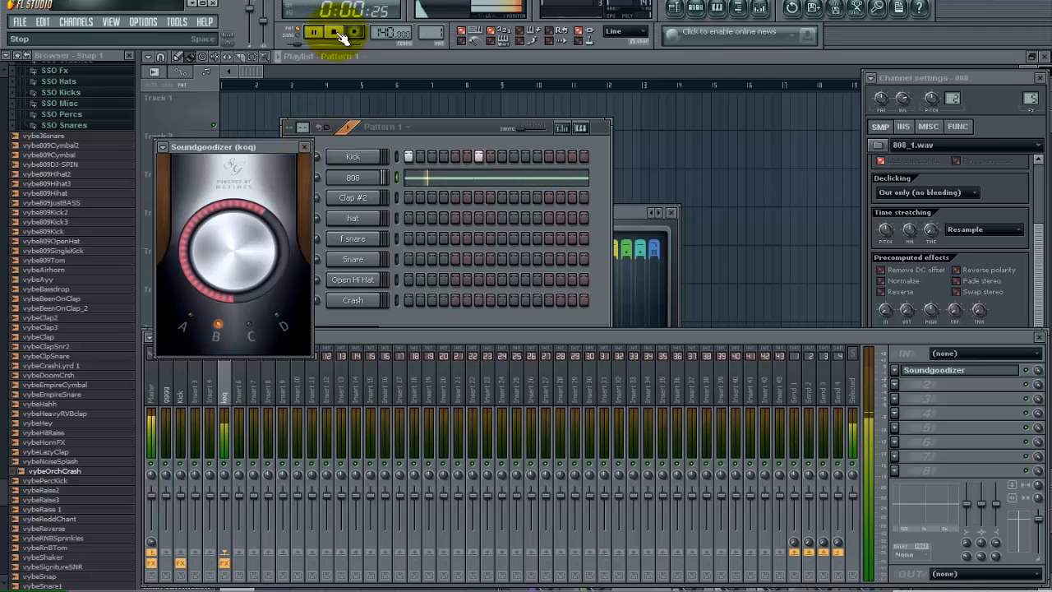
click(332, 33)
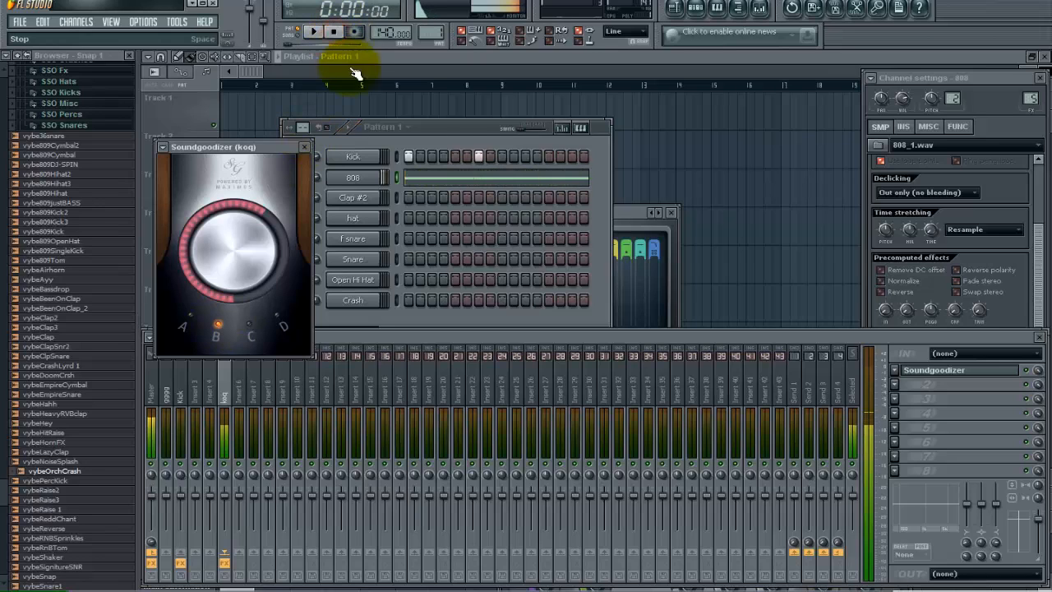
click(351, 177)
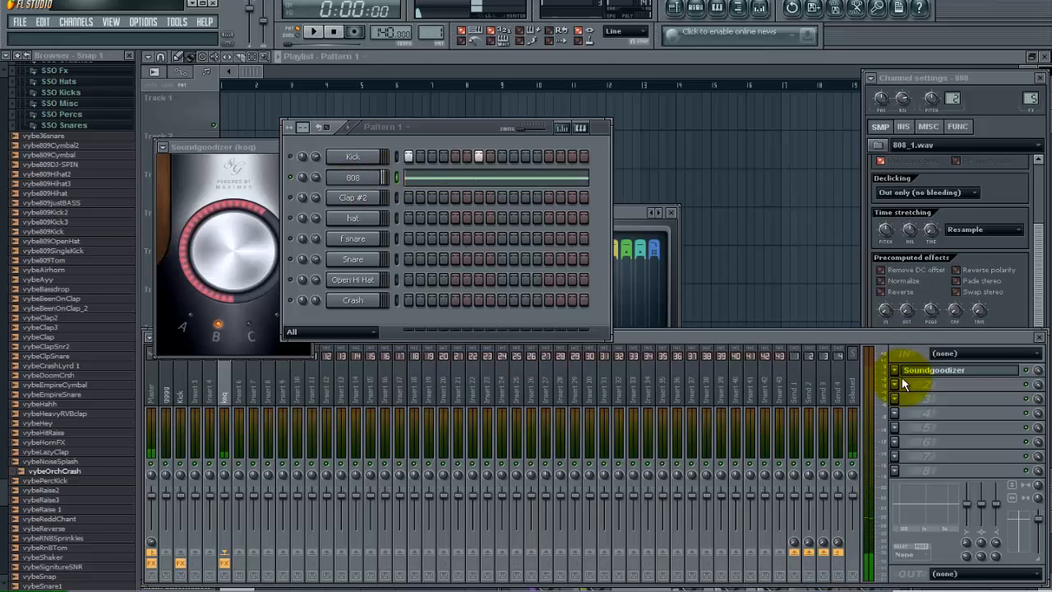
- Load Fruity Parametric EQ 2 in FX slot 2 and pull the high band down so only subs pass
click(901, 389)
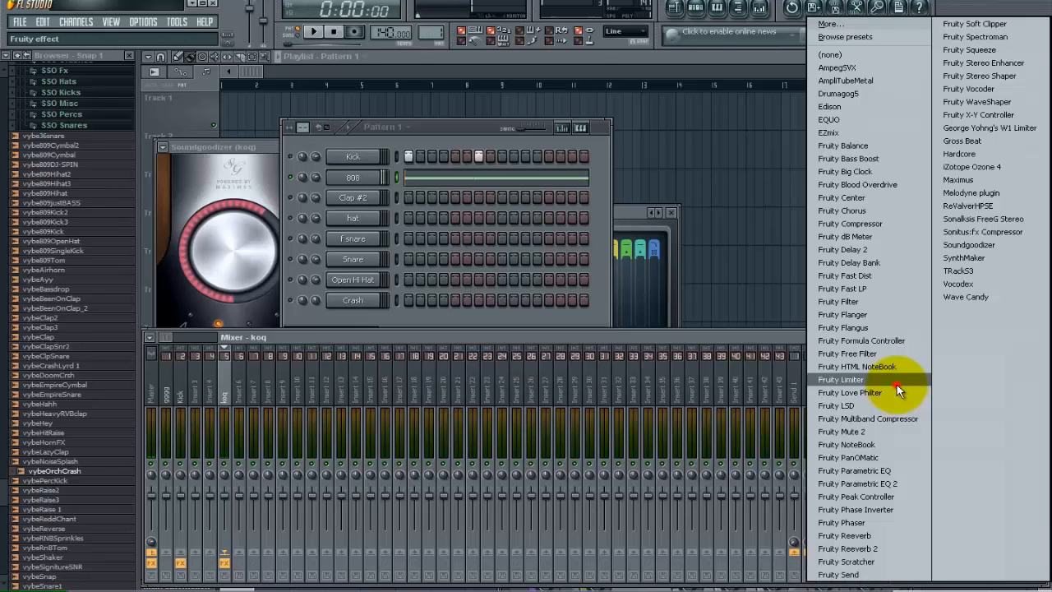
mouse_move(898, 490)
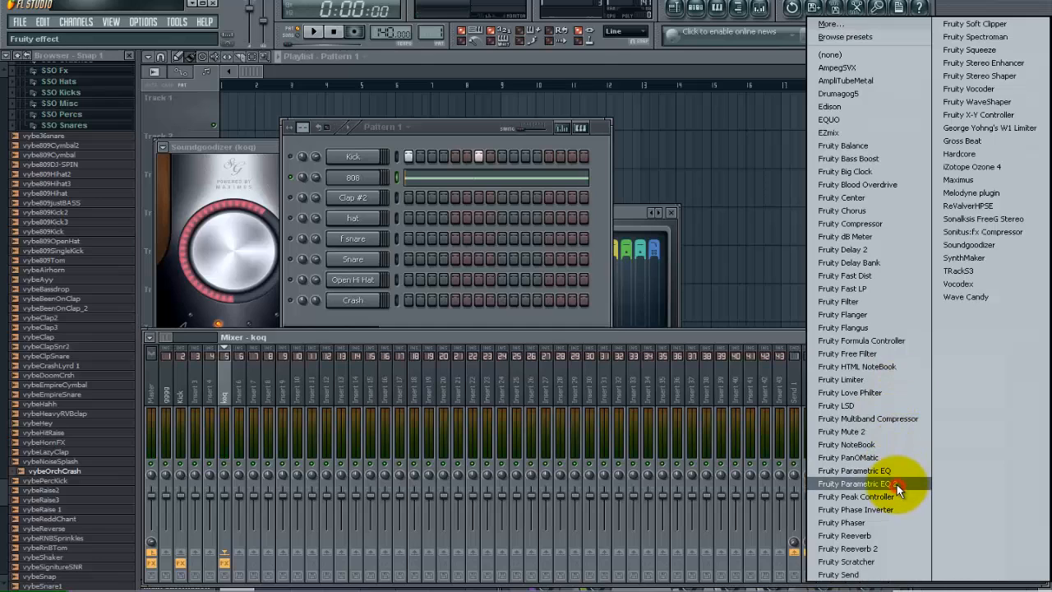
click(868, 483)
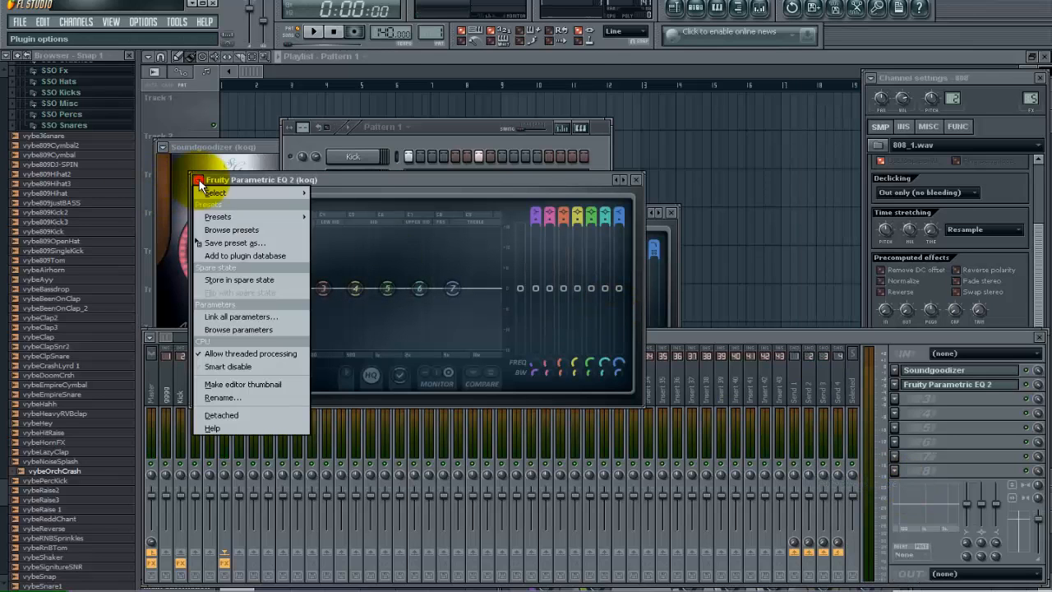
click(217, 217)
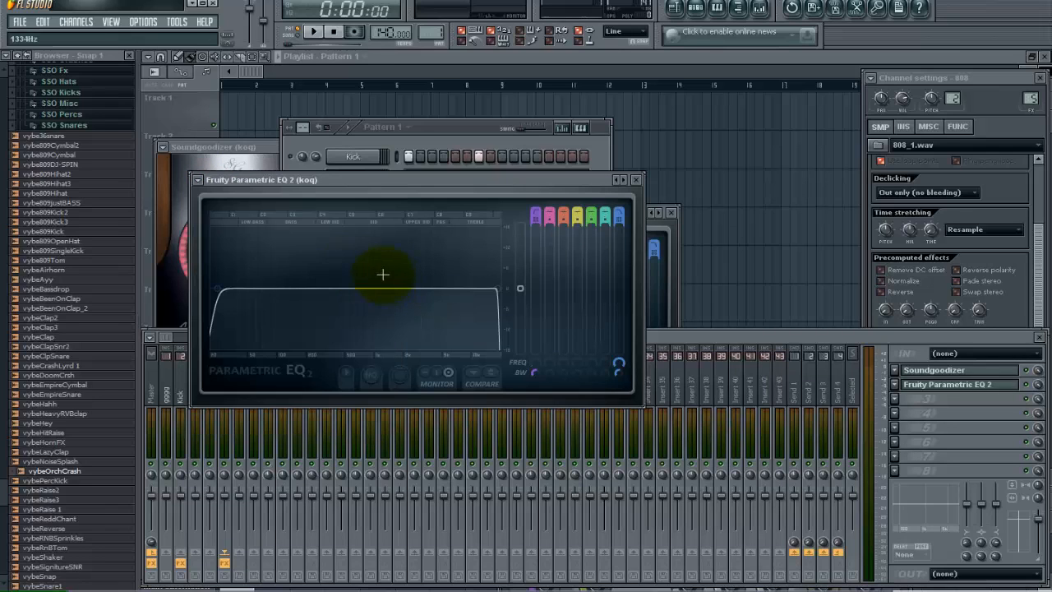
click(306, 29)
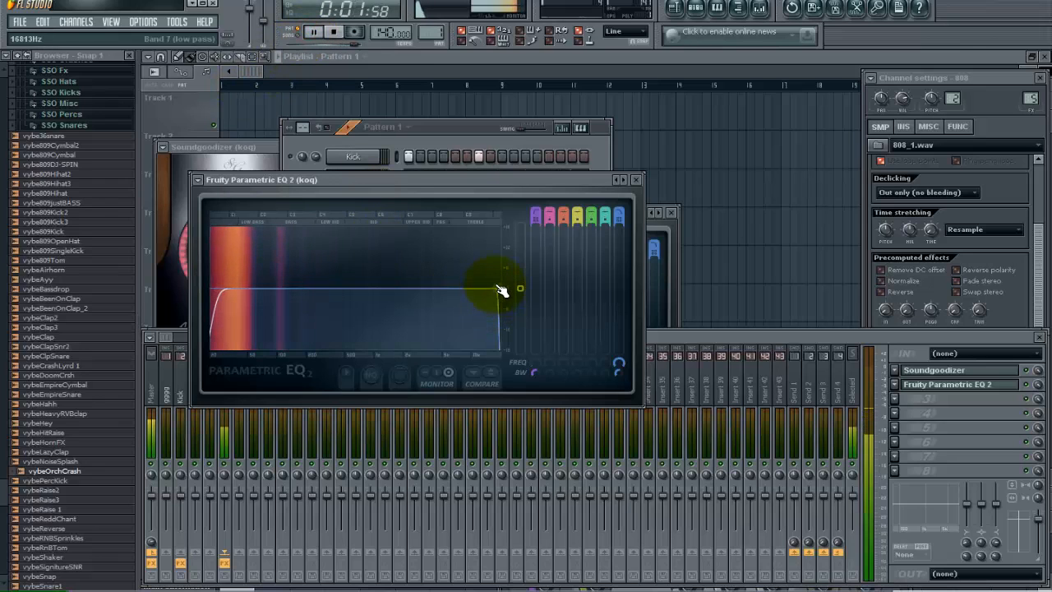
drag(503, 289, 493, 294)
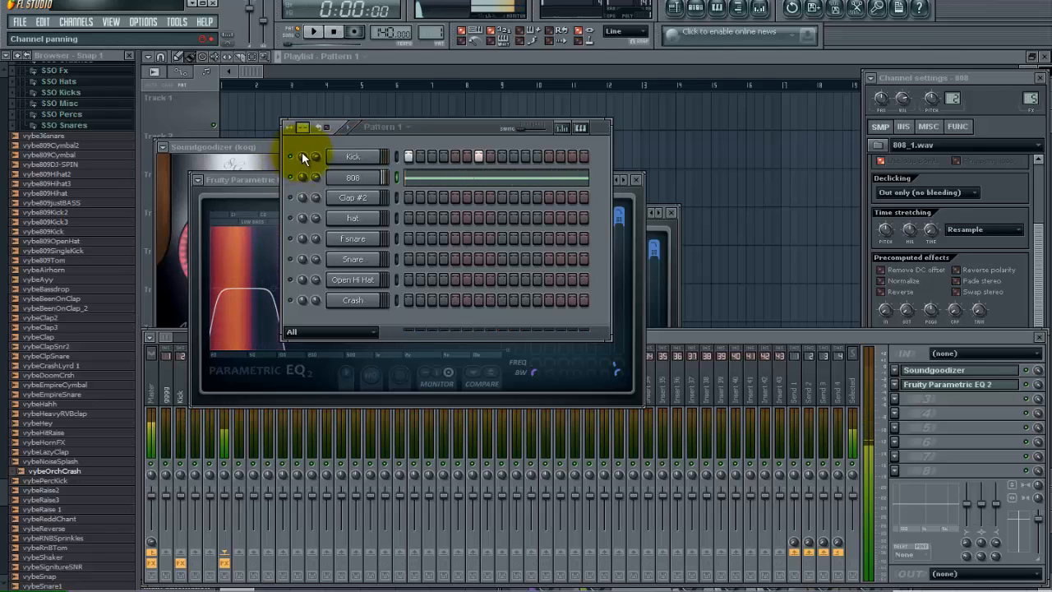
- Bring up Pattern 2 with its programmed kick, 808, clap, hat, snare and crash hits
click(352, 177)
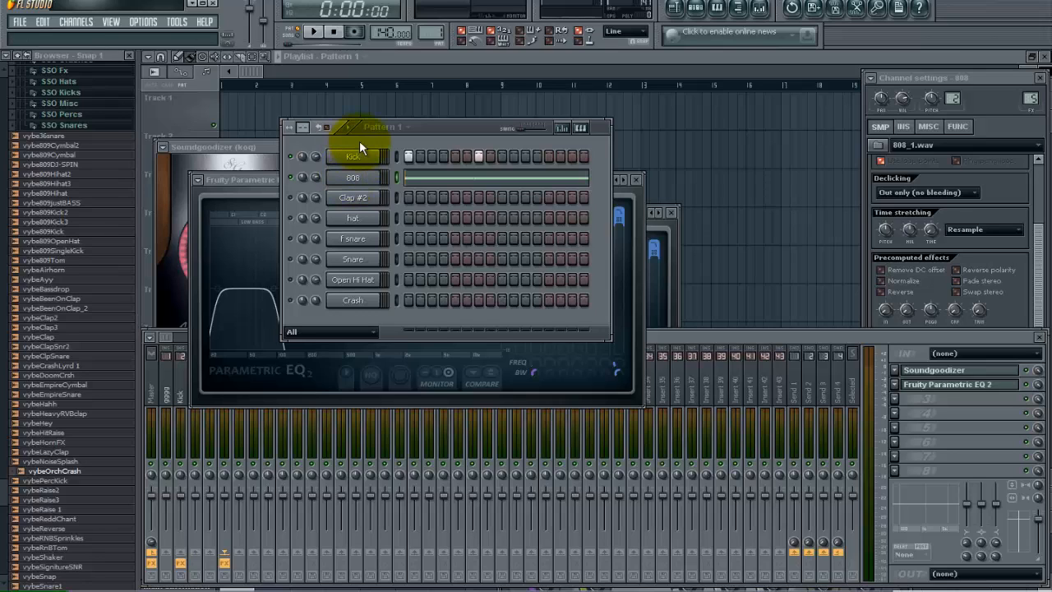
click(351, 156)
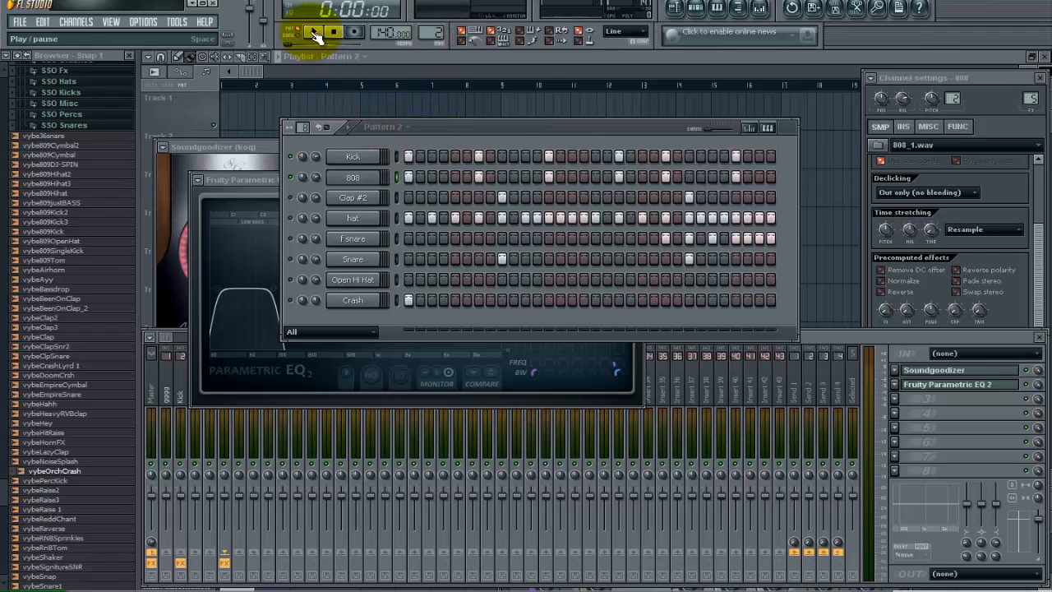
- Play the beat, send the 808 channel to the piano roll and reposition its notes
click(312, 33)
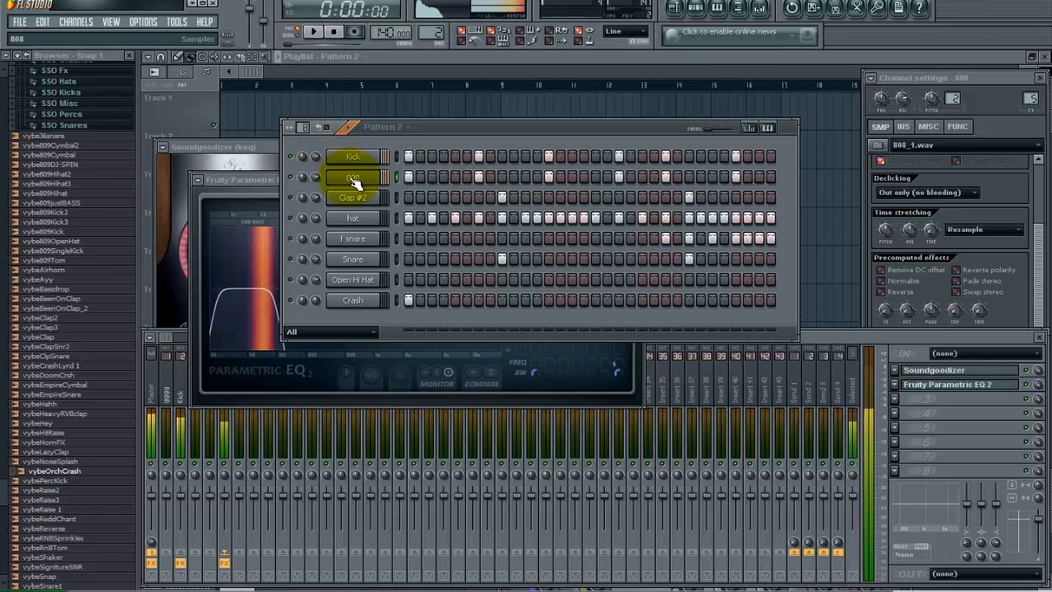
right_click(352, 177)
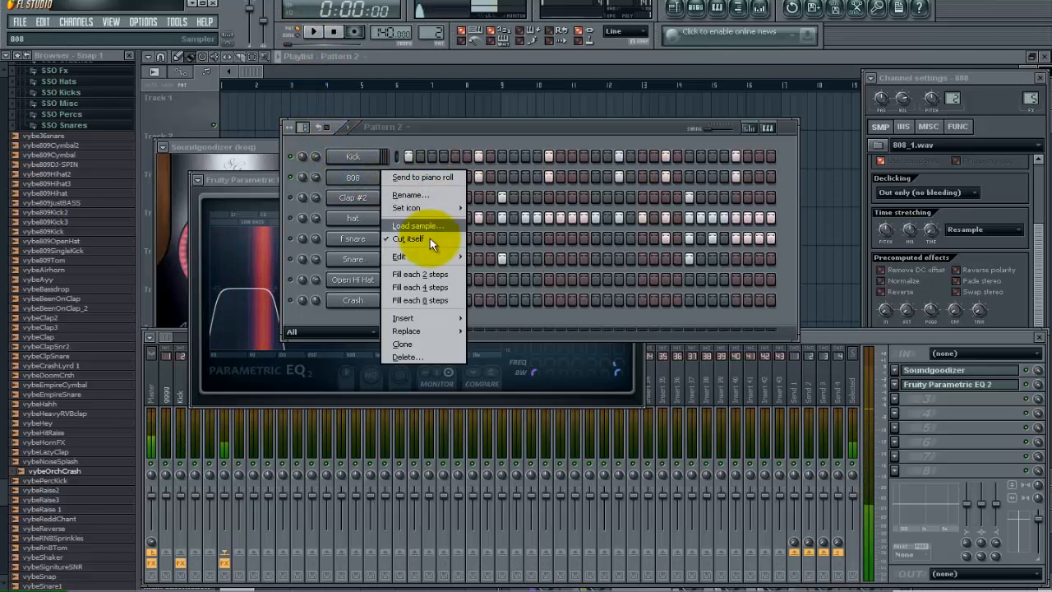
mouse_move(415, 181)
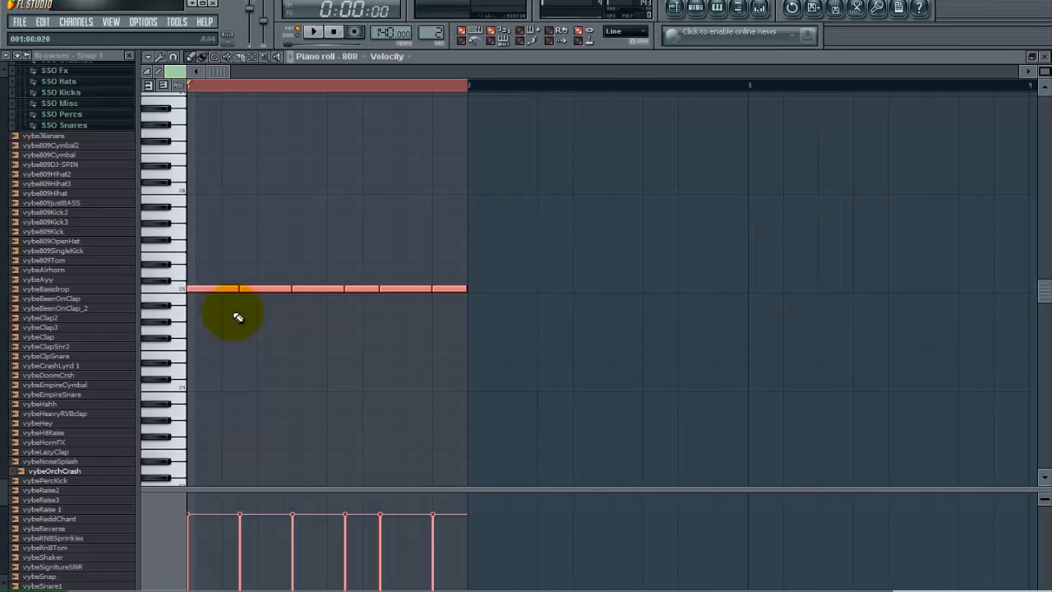
drag(239, 290, 217, 388)
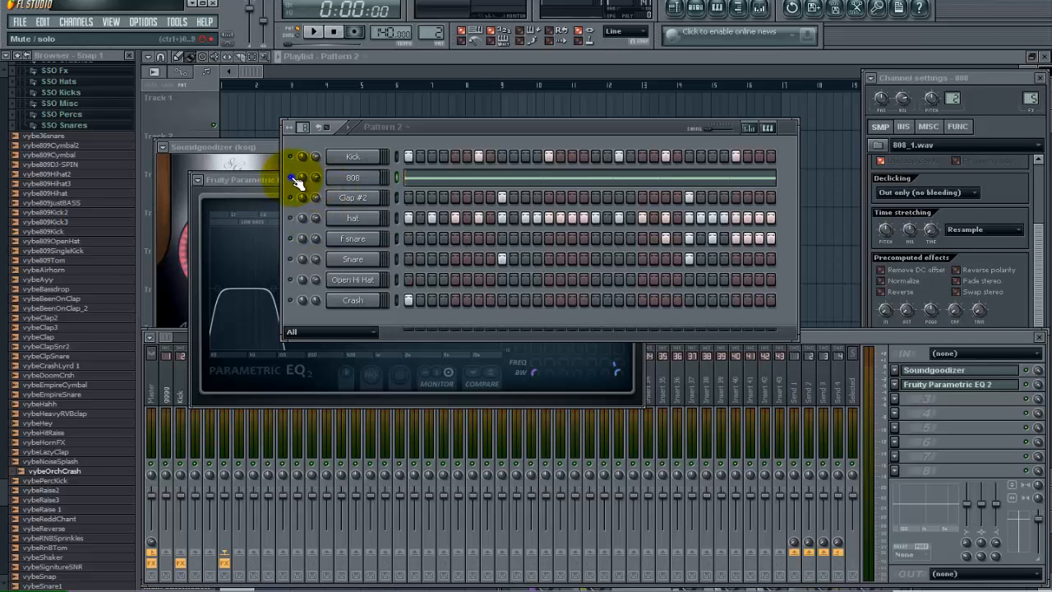
click(316, 31)
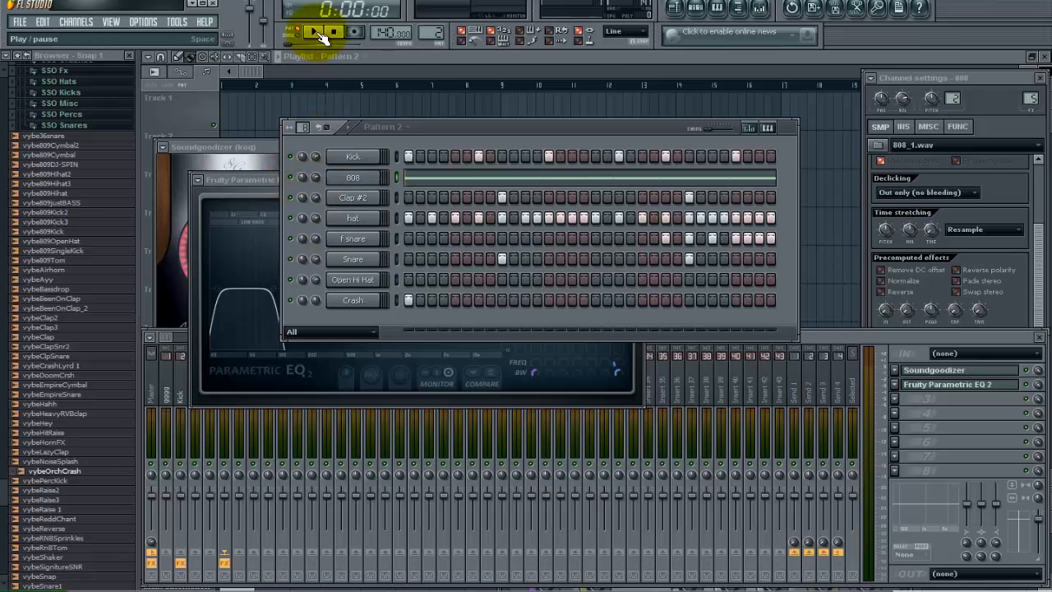
click(316, 33)
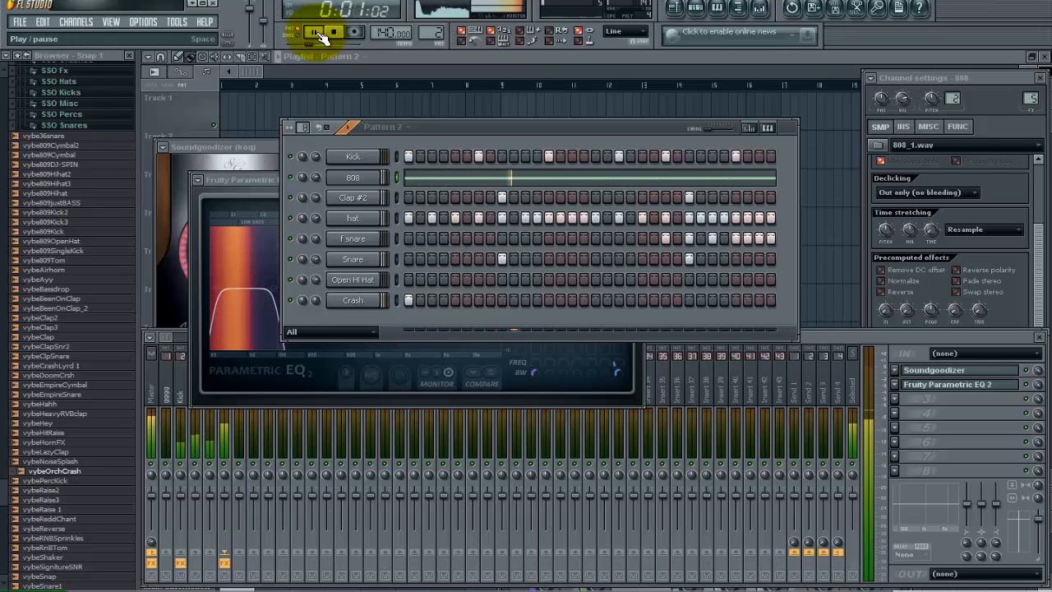
click(313, 32)
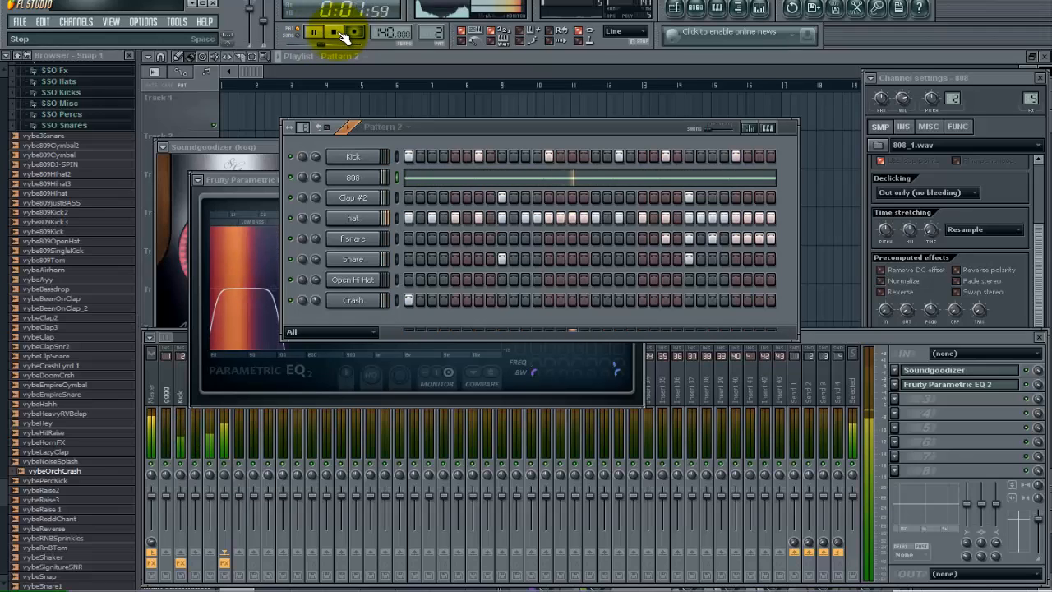
click(332, 33)
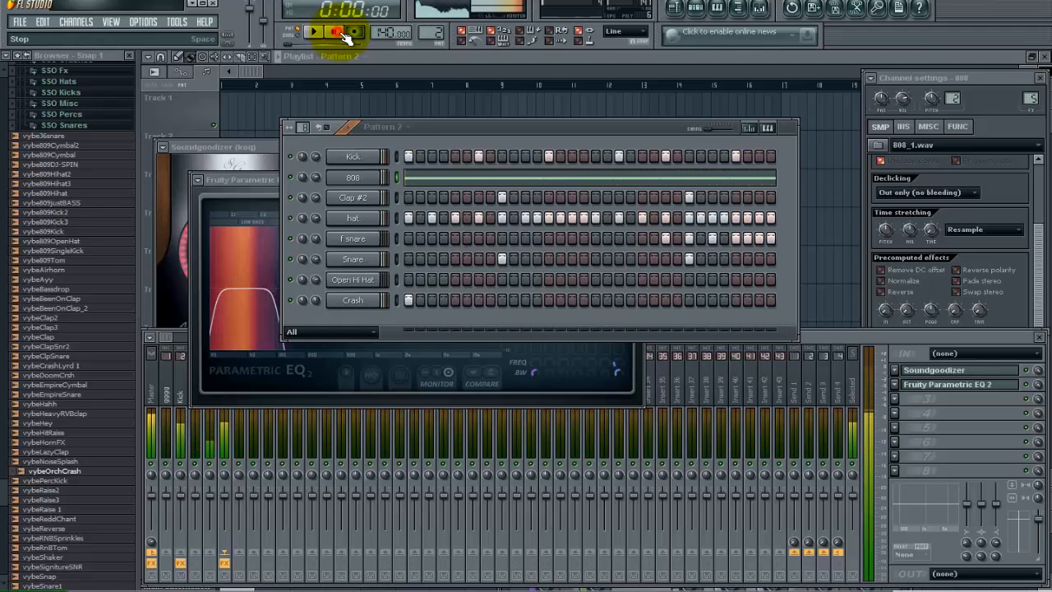
click(332, 33)
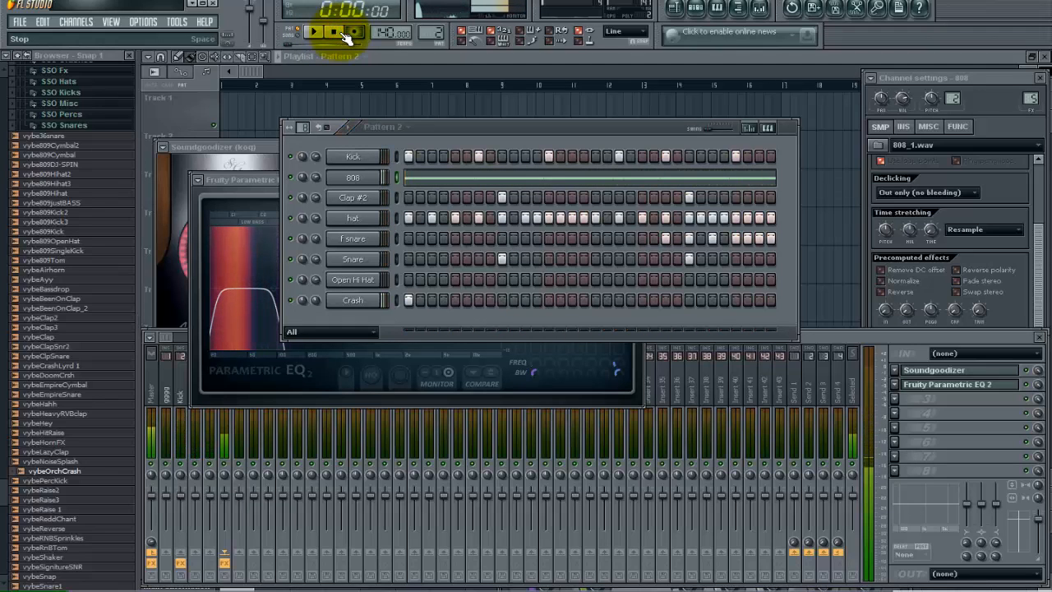